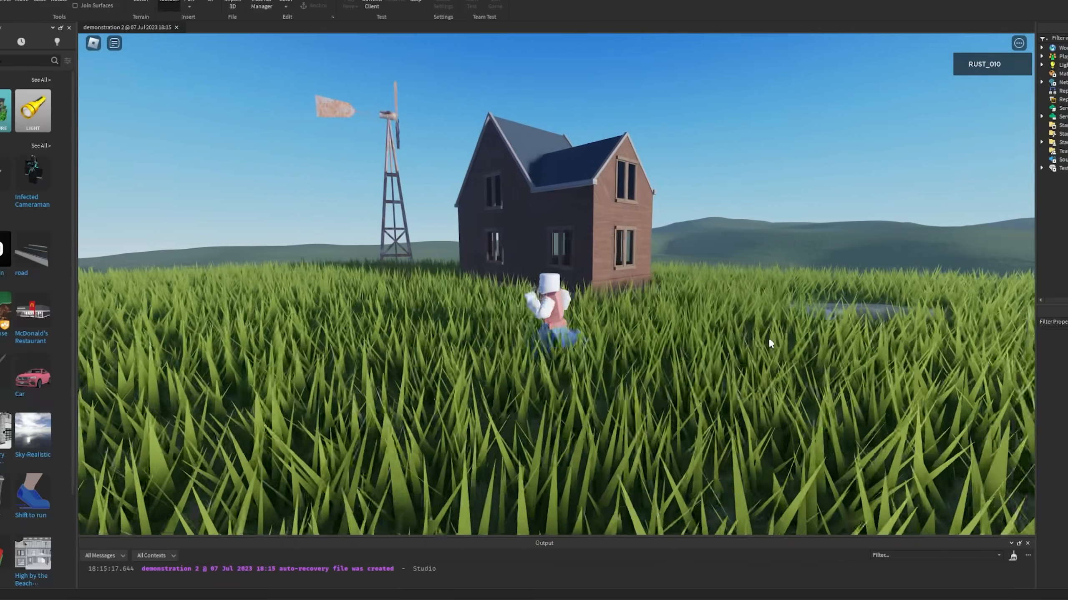
Write 'local player = game.Players.LocalPlayer' at the top of the LockFirstPerson script
{"action": "left_click", "coordinate": [161, 10]}
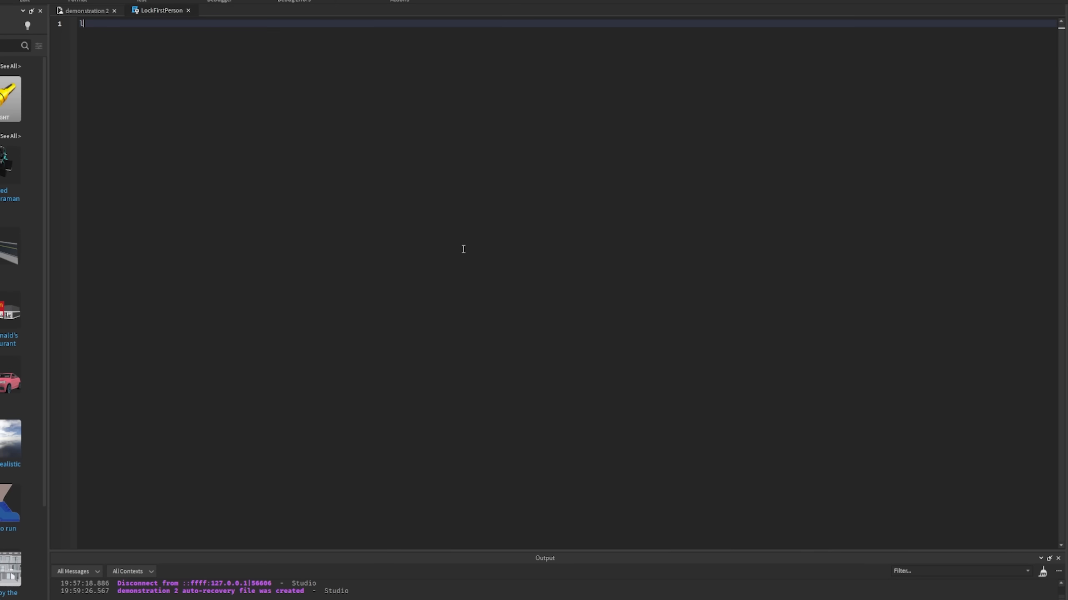
{"action": "type", "text": "local player = game.Players"}
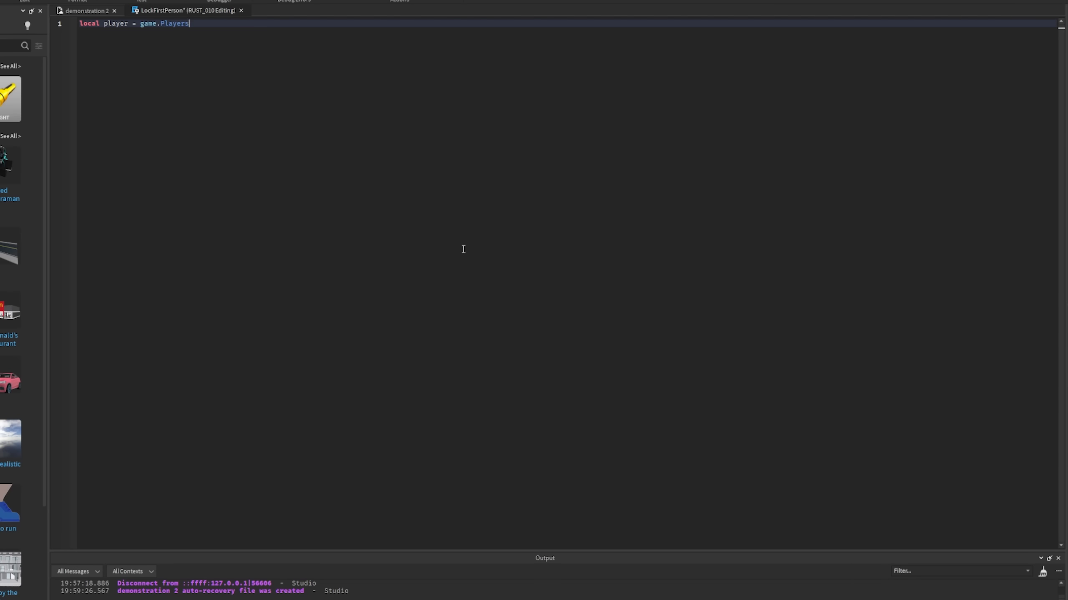
{"action": "type", "text": ".LocalPlayer"}
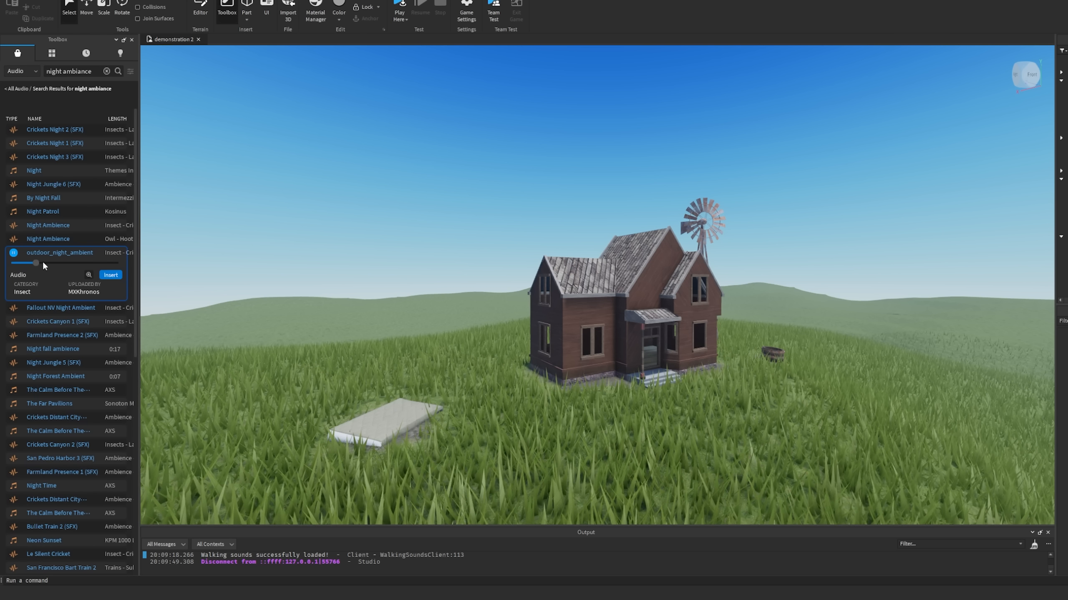
Preview the outdoor_night_ambient clip and insert it into the farmhouse workspace
{"action": "left_click_drag", "start_coordinate": [36, 262], "coordinate": [95, 263]}
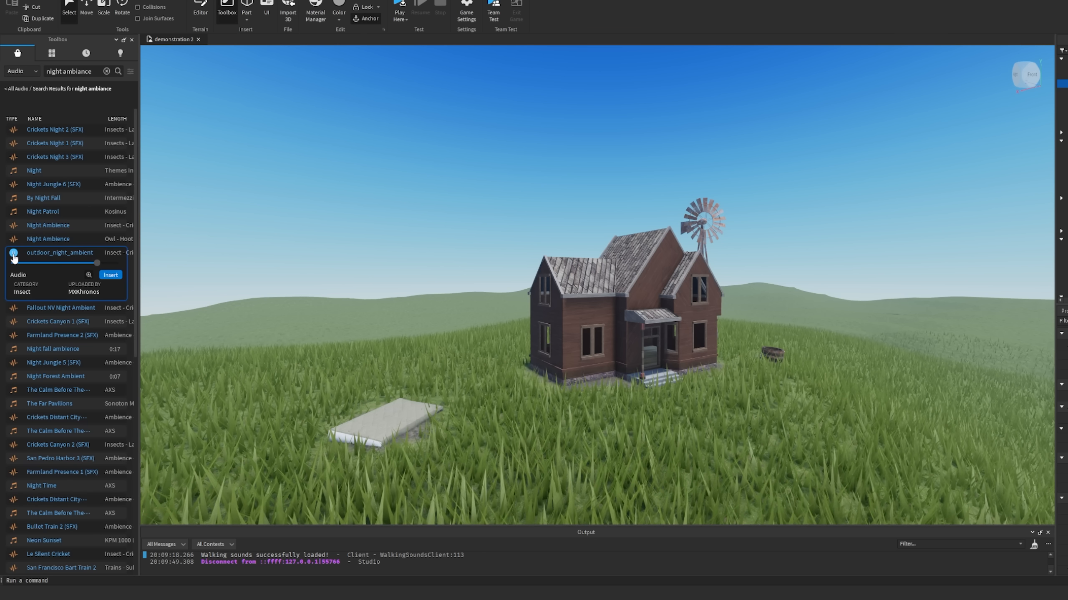
{"action": "left_click", "coordinate": [110, 276]}
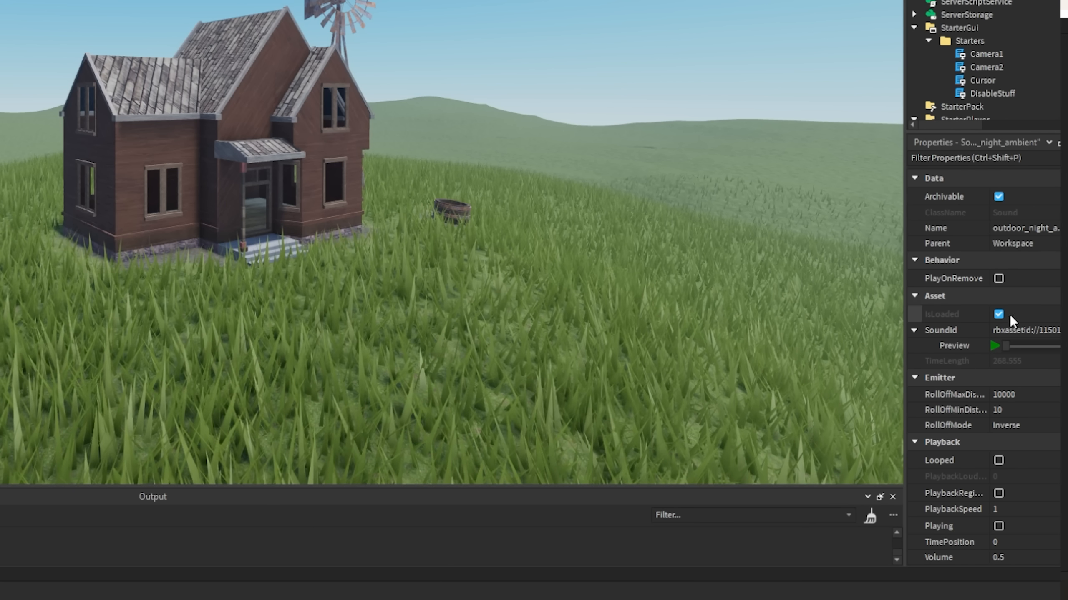
{"action": "left_click", "coordinate": [998, 525]}
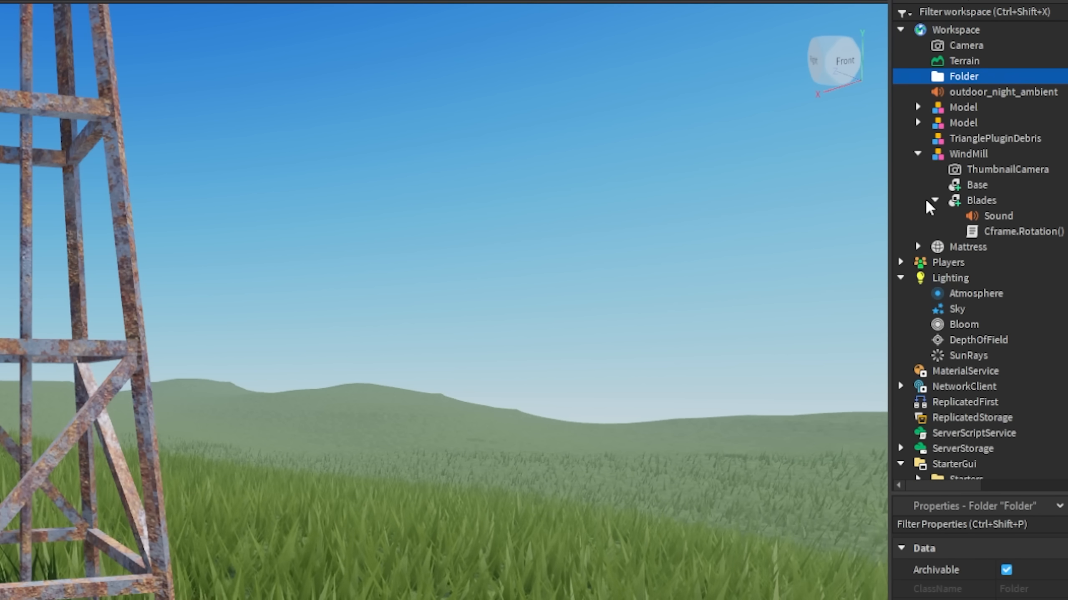
Name the new workspace folder 'Sounds' to hold the ambient sound
{"action": "type", "text": "Sounds"}
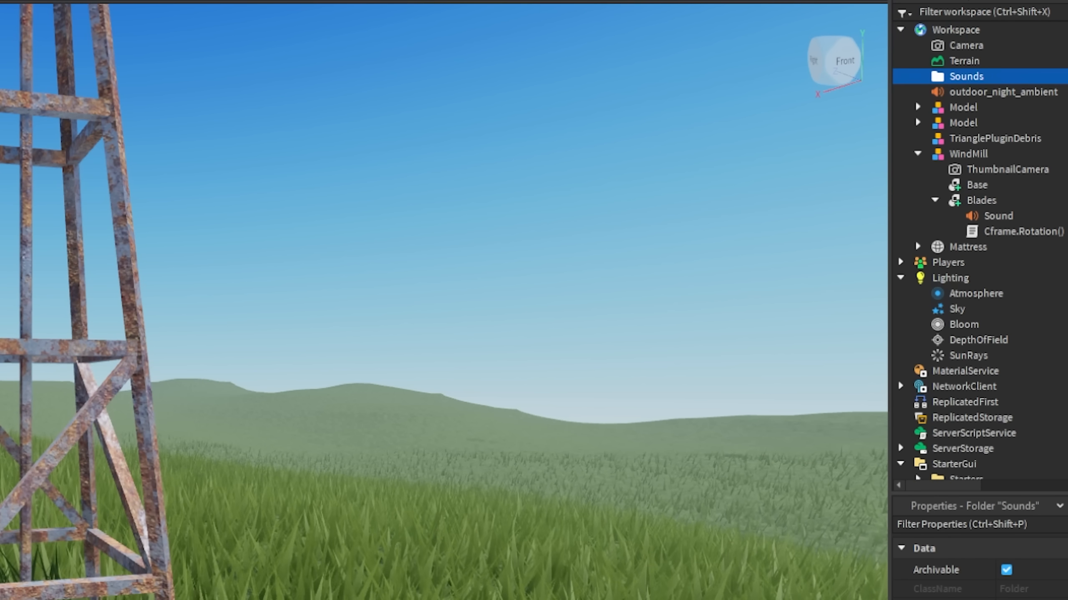
{"action": "left_click", "coordinate": [917, 76]}
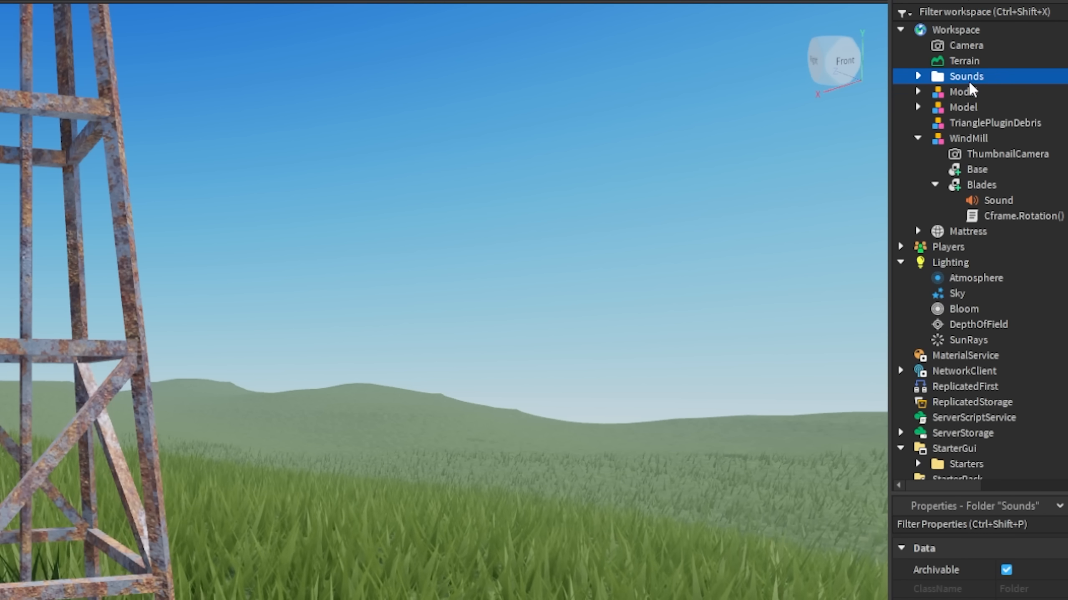
{"action": "left_click", "coordinate": [917, 76]}
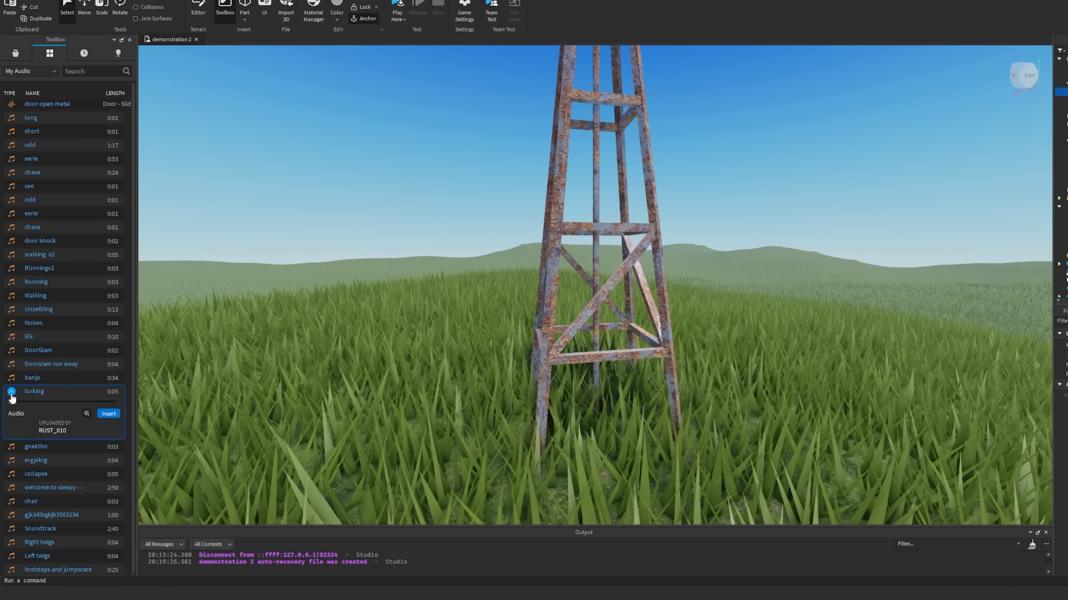
Preview the lurking audio clip from My Audio and insert it into the place
{"action": "left_click", "coordinate": [11, 391]}
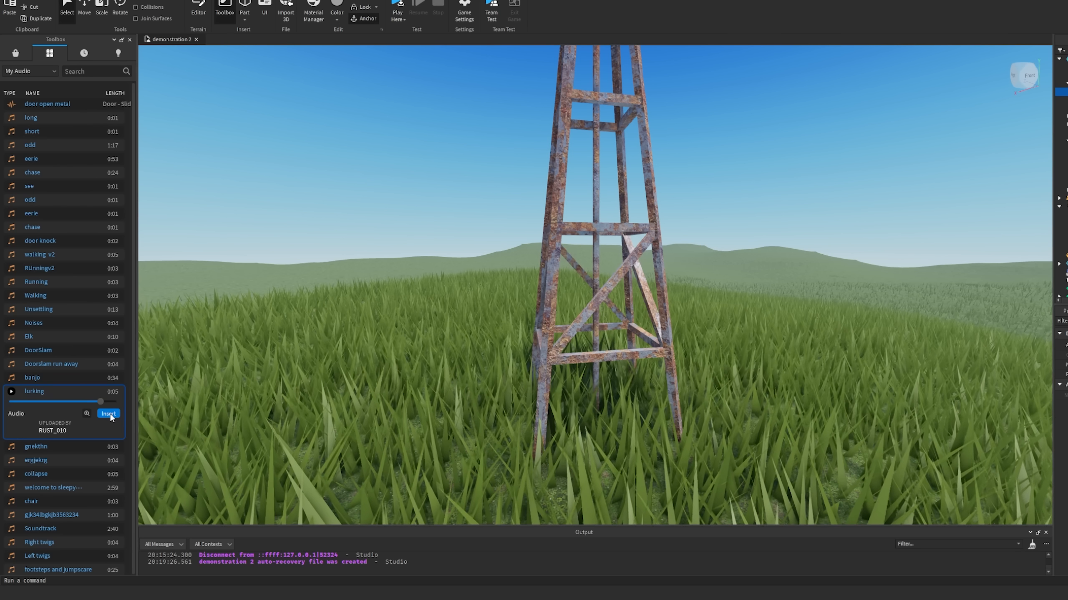
{"action": "left_click", "coordinate": [108, 414]}
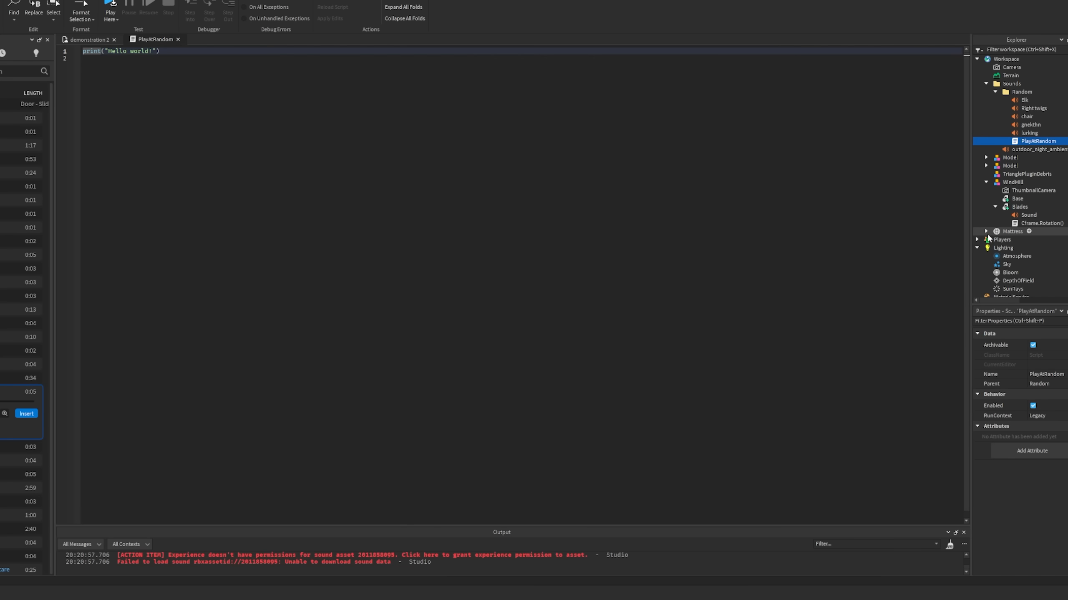
Begin a while loop waiting math.random(15,120) and collect script.Parent:GetChildren() as sounds
{"action": "type", "text": "while true do"}
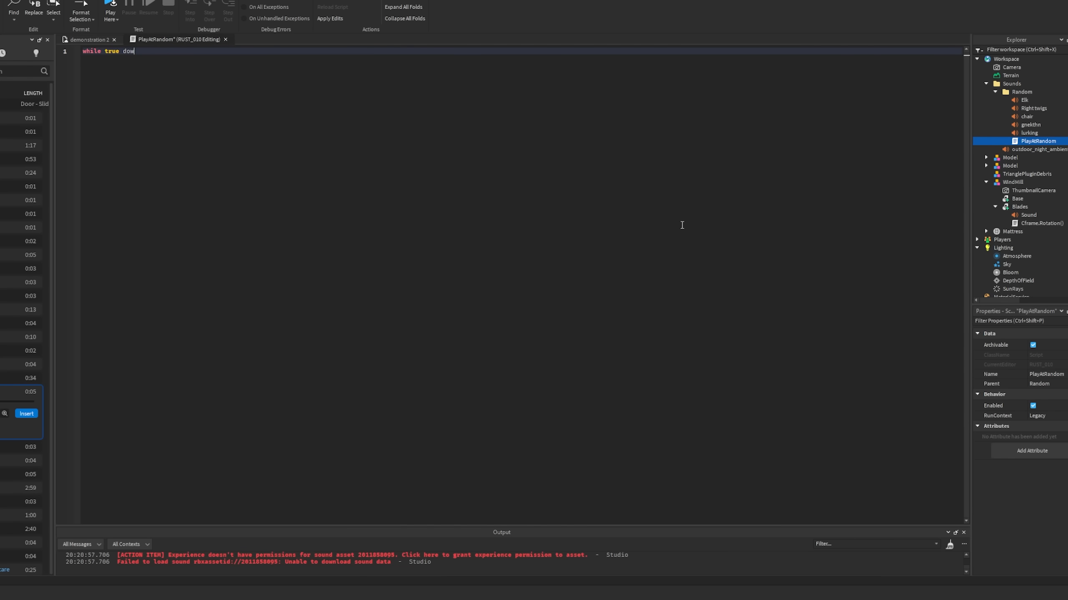
{"action": "type", "text": "wait(math.random(15,120"}
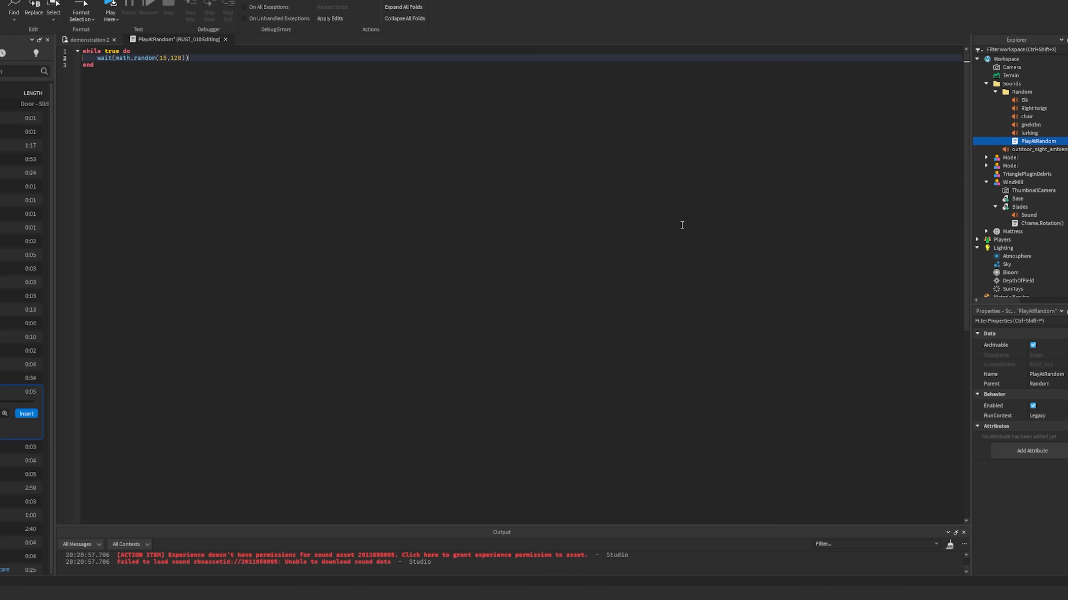
{"action": "type", "text": "local"}
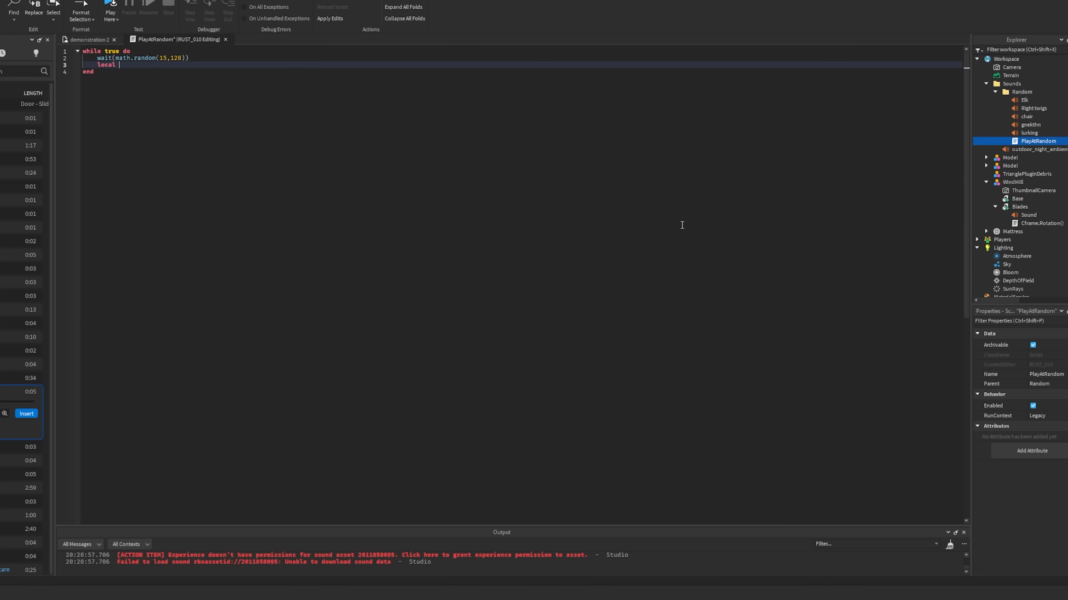
{"action": "type", "text": "sounds = script.Parent"}
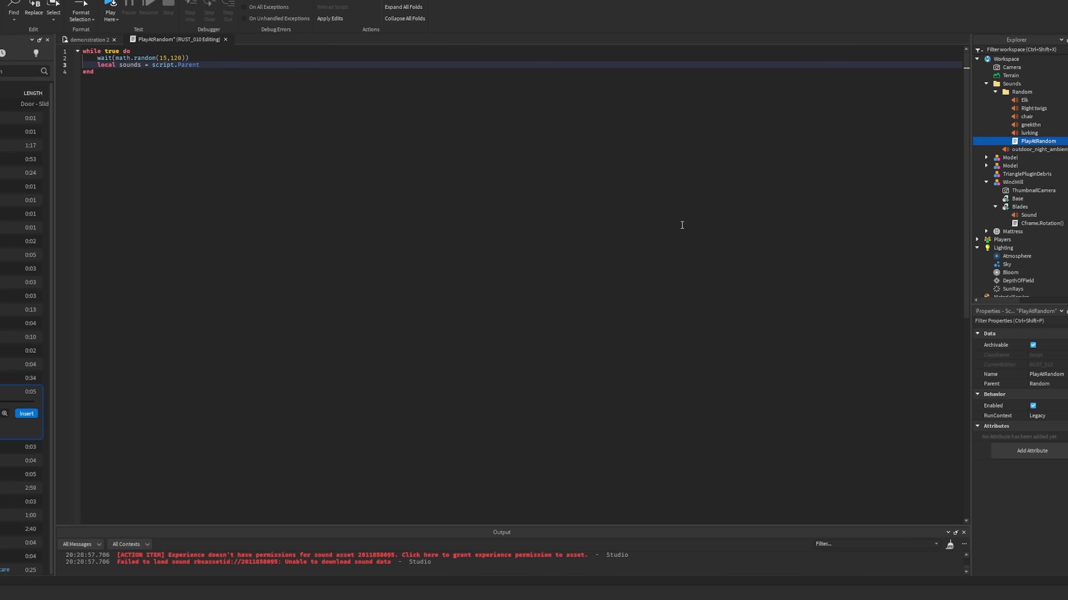
{"action": "type", "text": ":GetChildren()"}
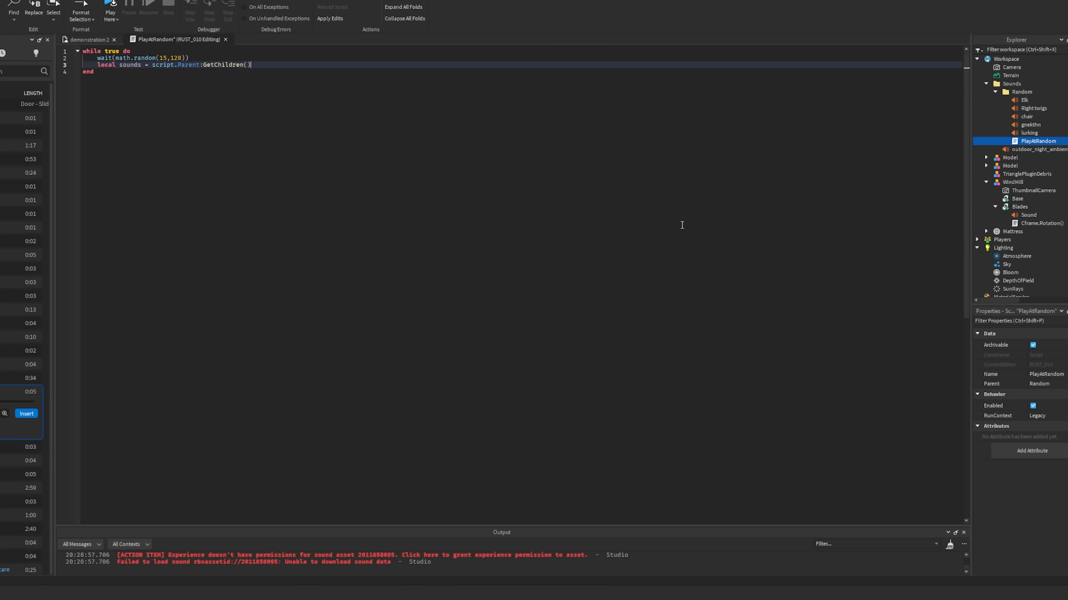
Pick randomsound = sounds[math.random(1,#sounds)] and call randomsound:Play() each loop
{"action": "type", "text": "local randomsound = sounds[math."}
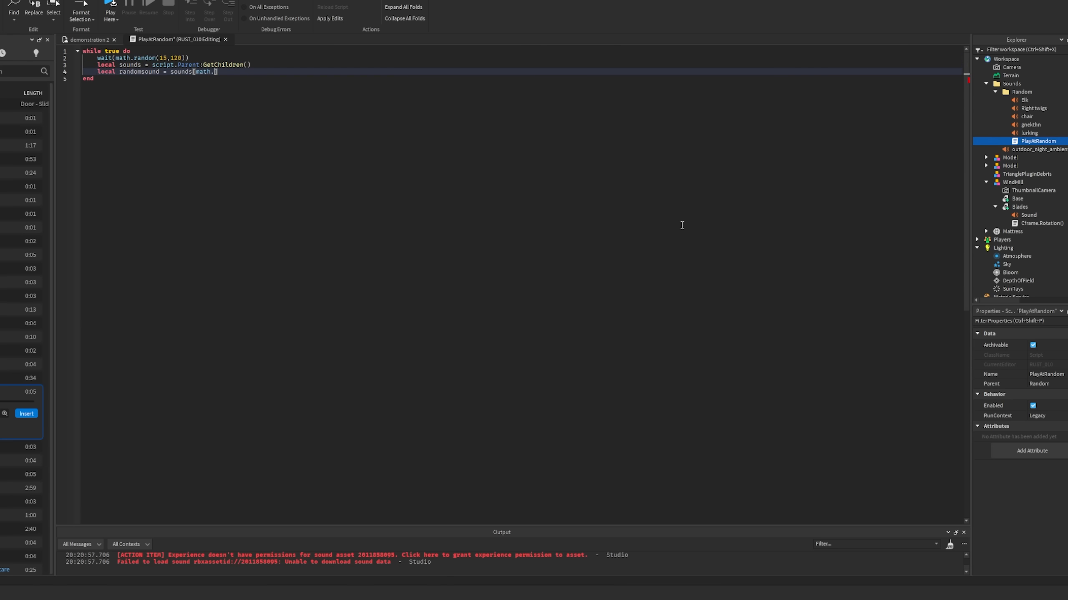
{"action": "type", "text": "random(1,#sounds"}
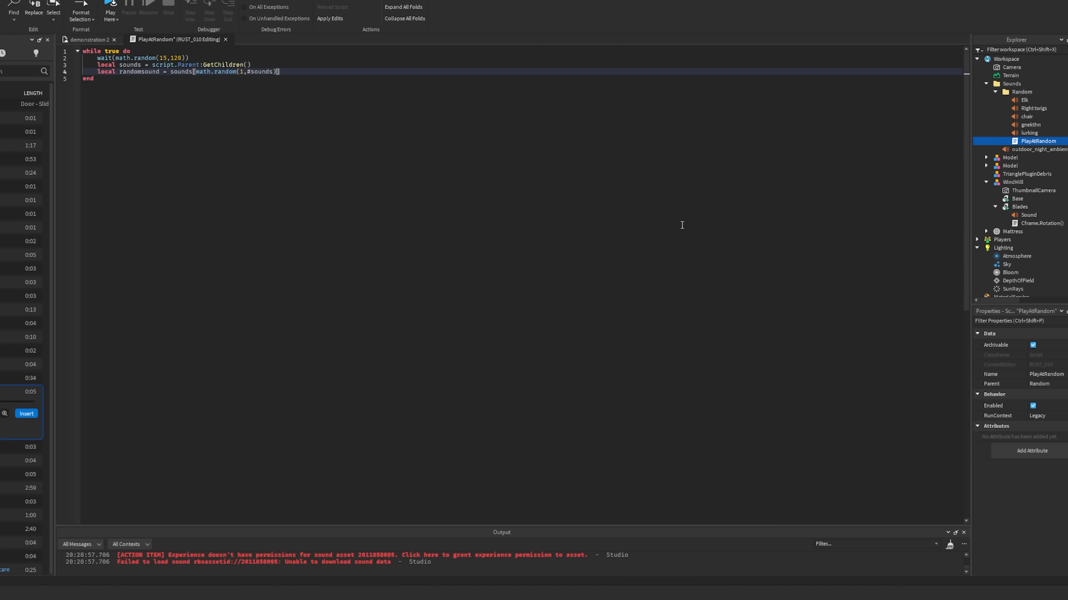
{"action": "key", "text": "enter"}
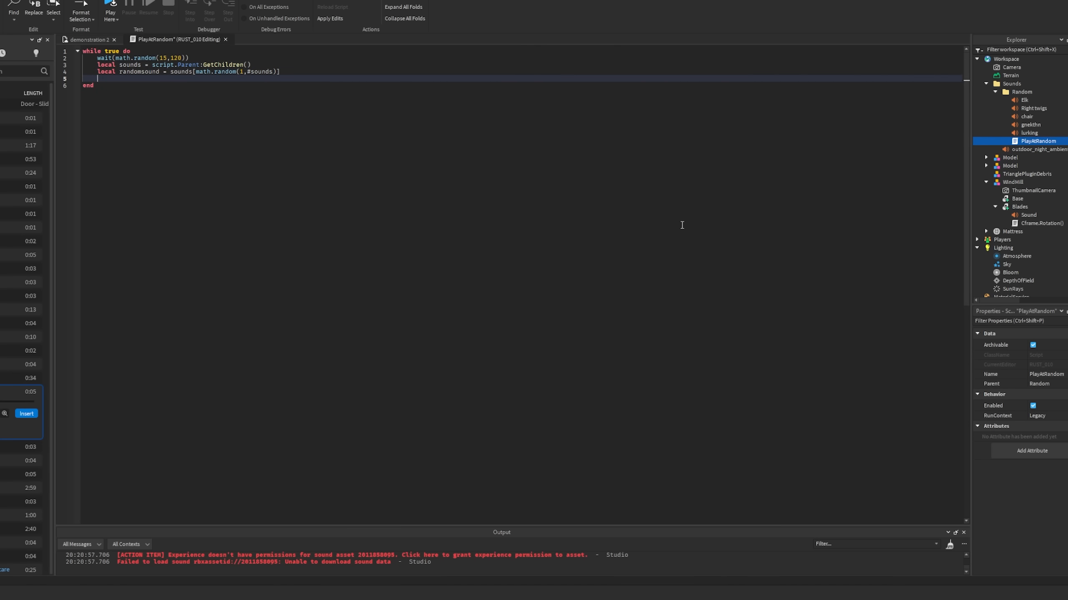
{"action": "type", "text": "r"}
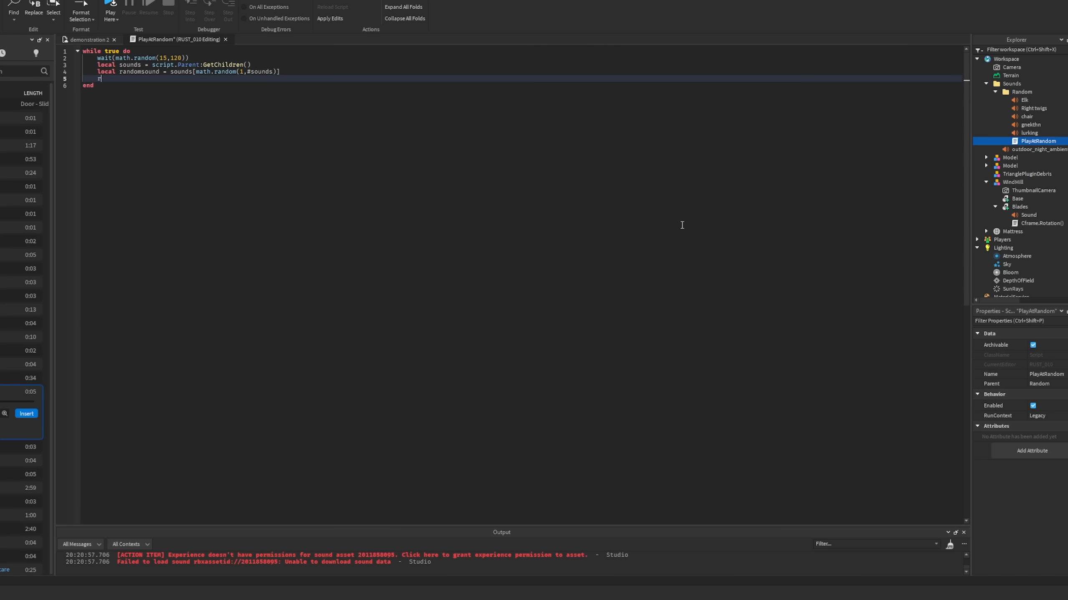
{"action": "type", "text": "randomsound:Play"}
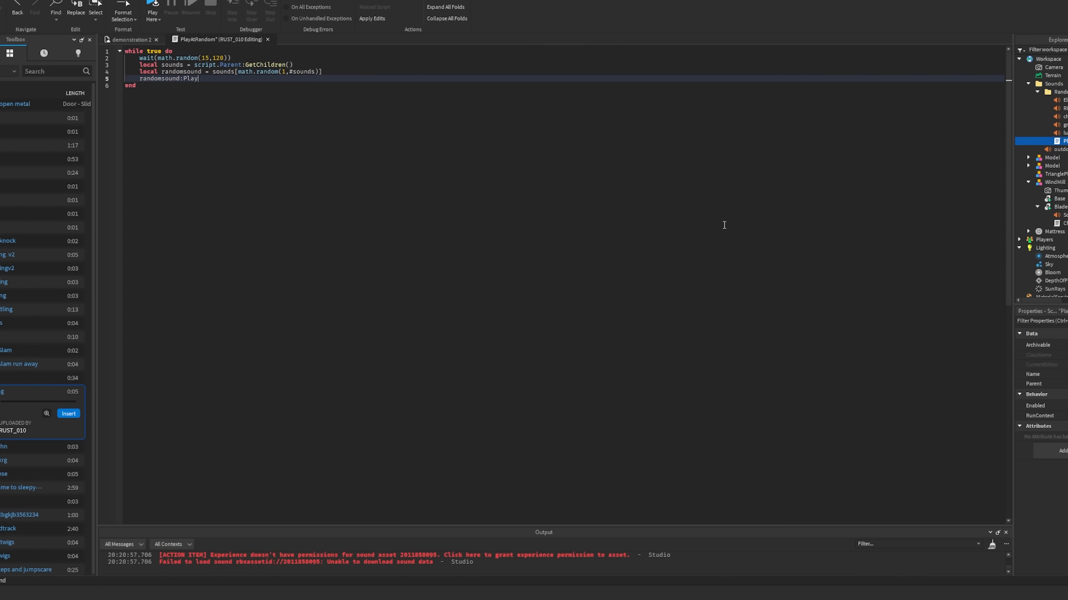
{"action": "type", "text": "()"}
{"action": "left_click", "coordinate": [45, 71]}
{"action": "type", "text": "scarecrow"}
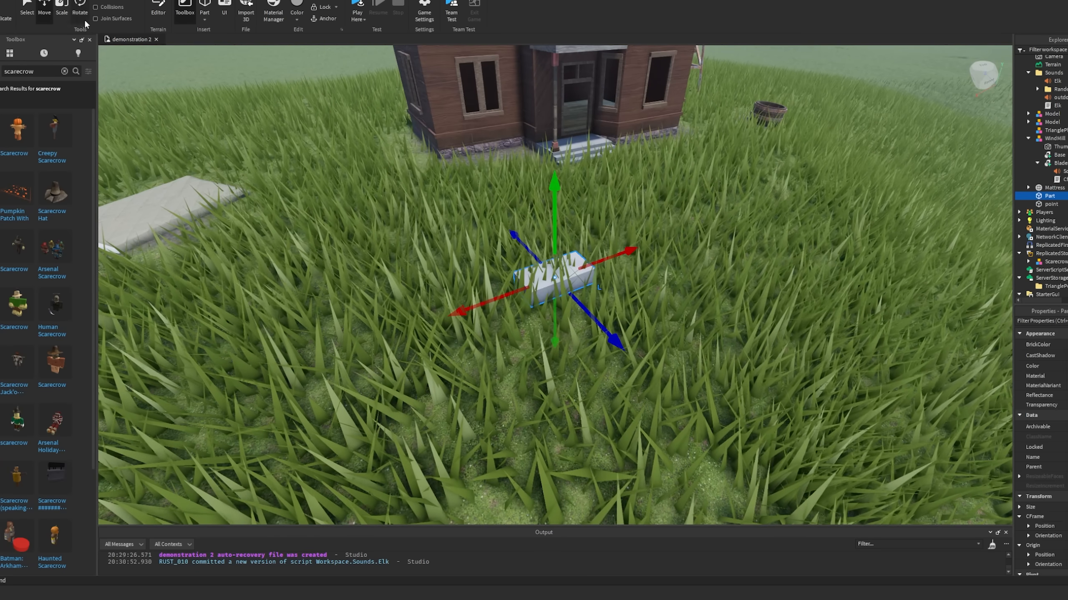
Select the small part in front of the farmhouse to turn it into the Jumpscare trigger
{"action": "left_click", "coordinate": [61, 12]}
{"action": "type", "text": "script.Parent.Touched:connect(function("}
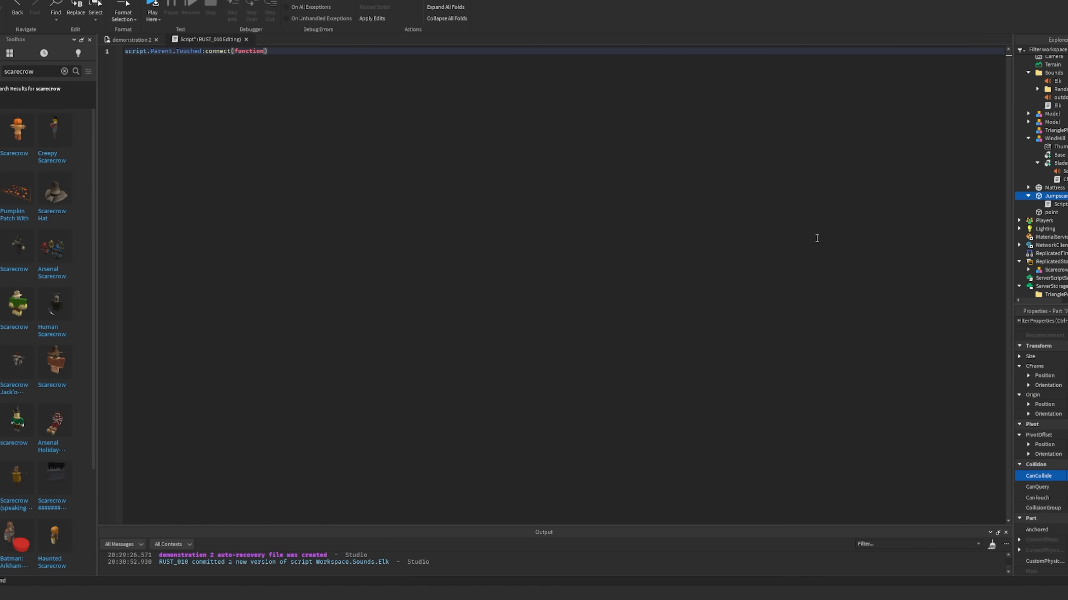
Add the player check, 'if debounce == false' guard and clone ReplicatedStorage.Scarecrow in the touch script
{"action": "type", "text": "part)"}
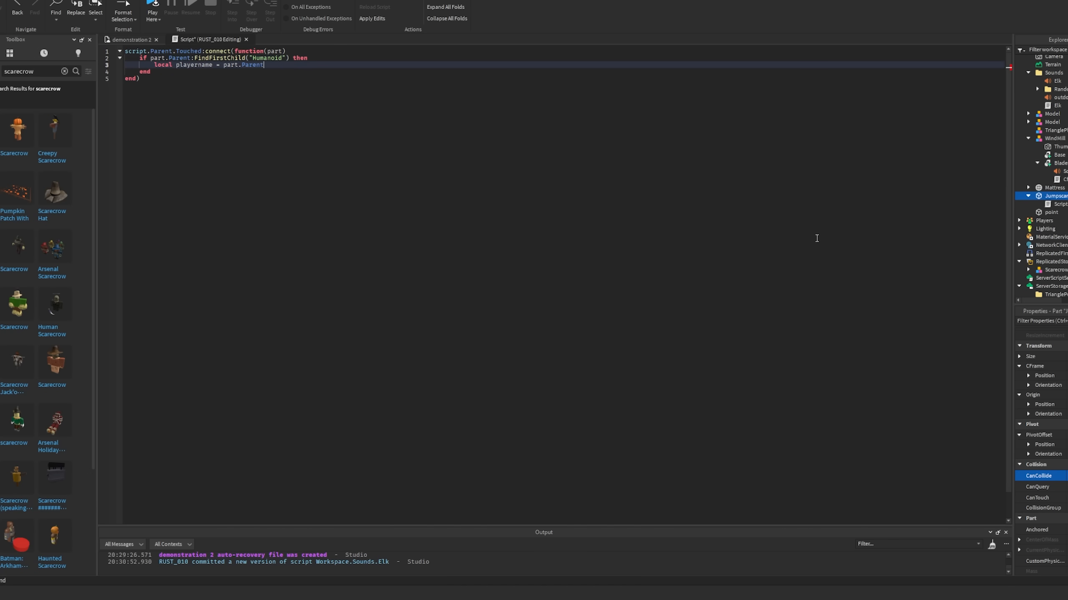
{"action": "type", "text": ".Name"}
{"action": "type", "text": "if game.Players:FindFirstChild(playername) then"}
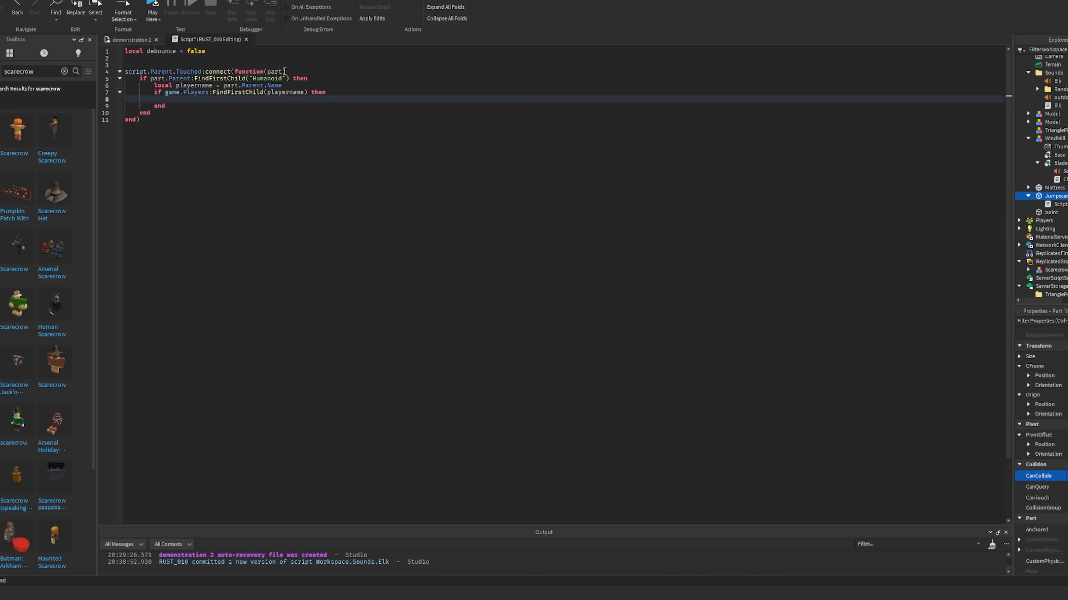
{"action": "type", "text": "if debounce == false then"}
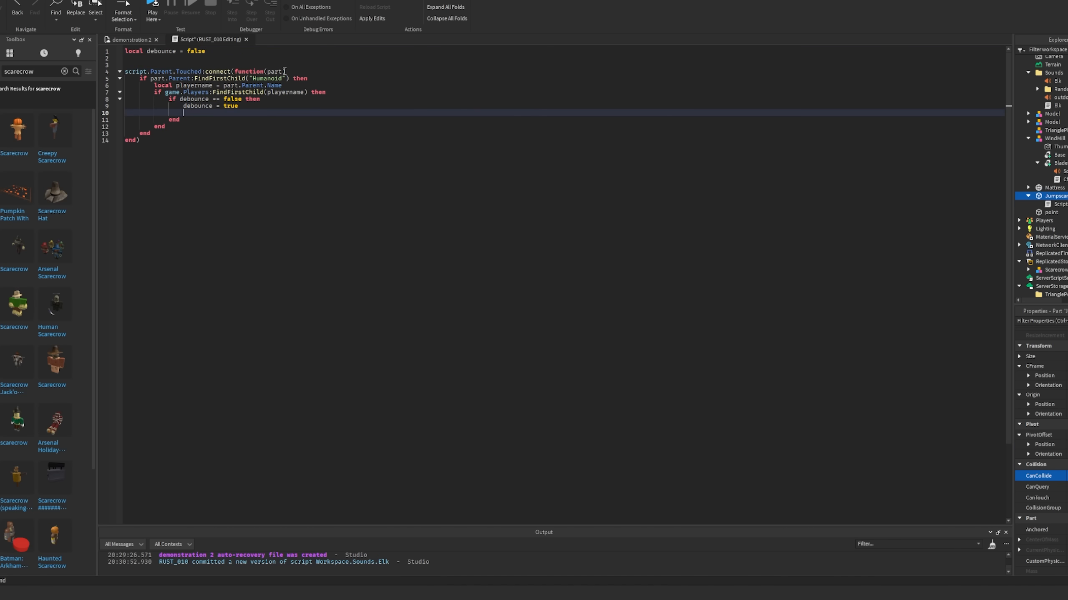
{"action": "type", "text": "local scarecrow = game.replicatedStorage.Scarecro"}
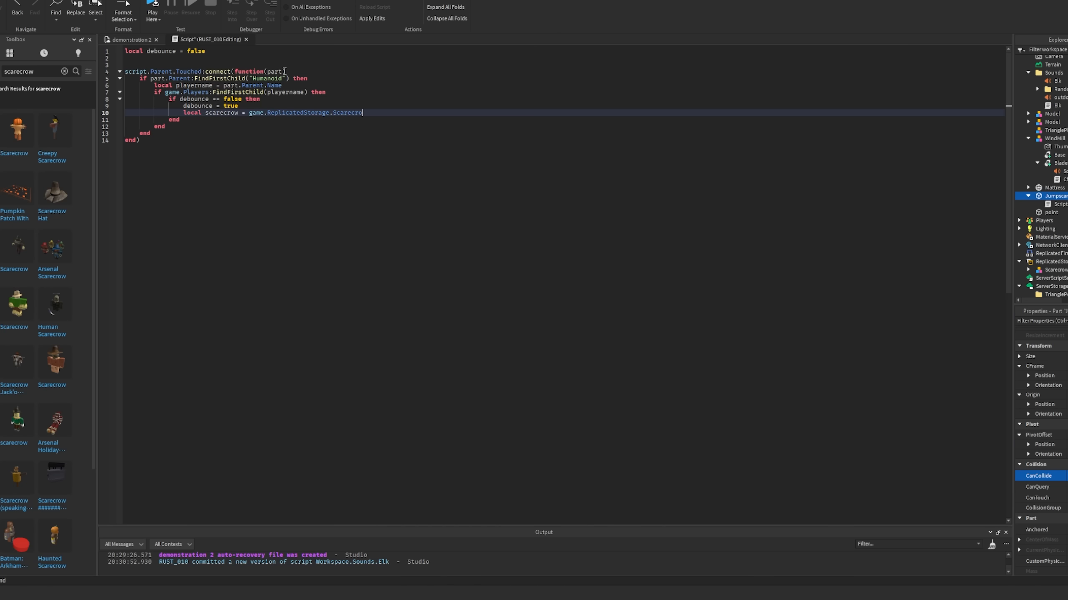
{"action": "type", "text": ":Clone()"}
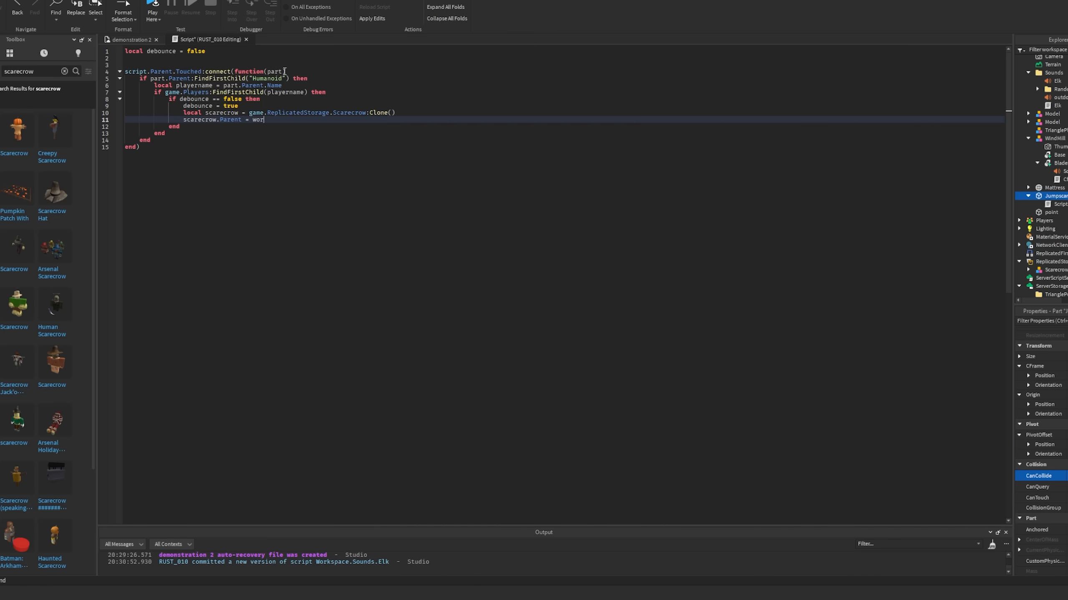
{"action": "left_click", "coordinate": [129, 39]}
{"action": "type", "text": "workspace.Sounds.jumpscare:"}
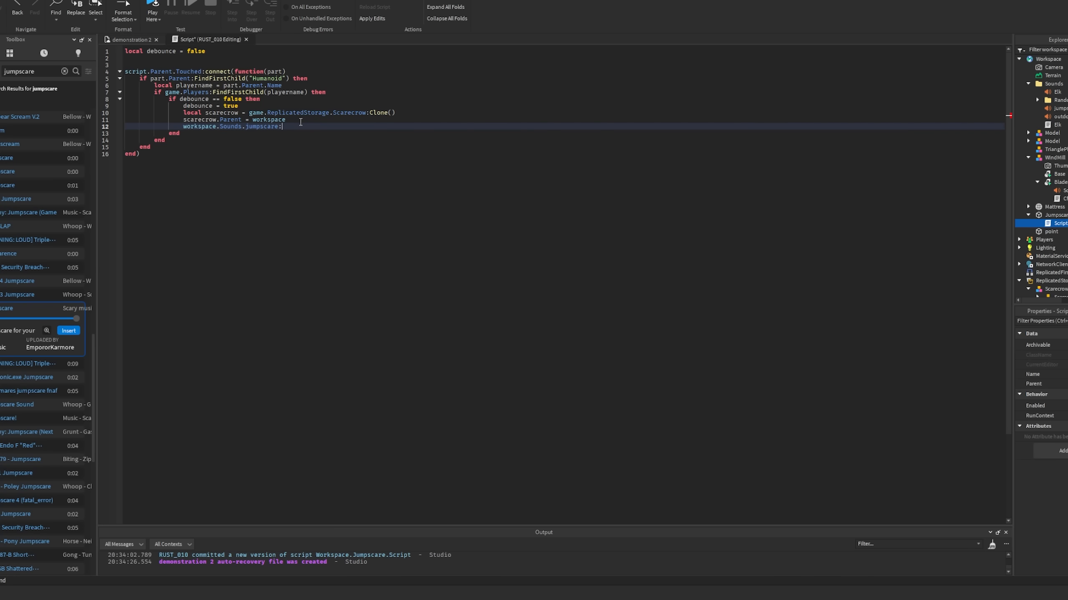
Playtest the farmhouse scene to see the scarecrow appear, then reference the 'jumpscare' sound
{"action": "left_click", "coordinate": [129, 39]}
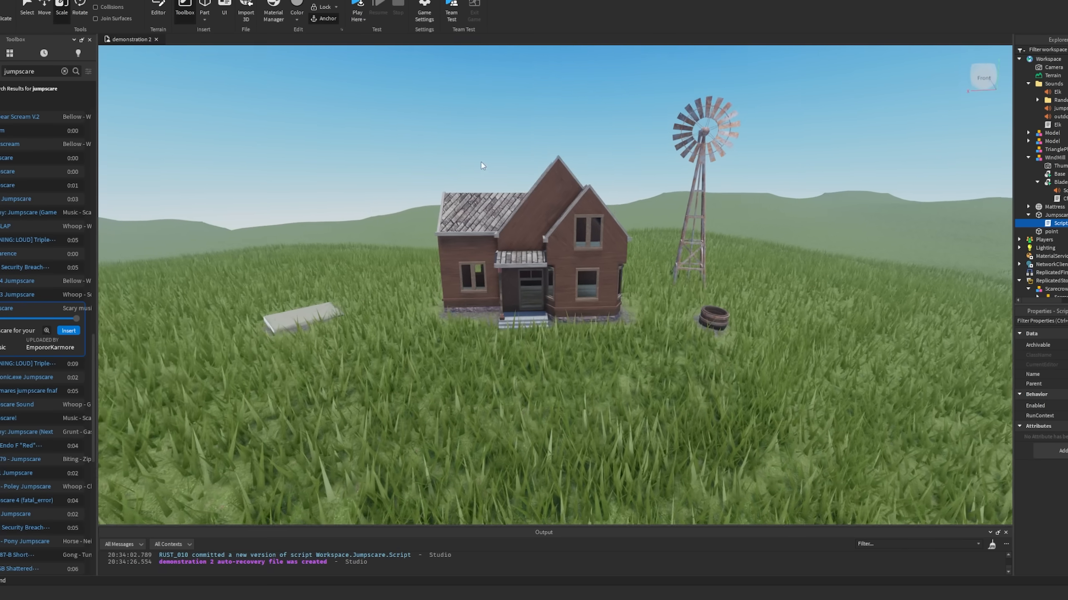
{"action": "left_click", "coordinate": [357, 9]}
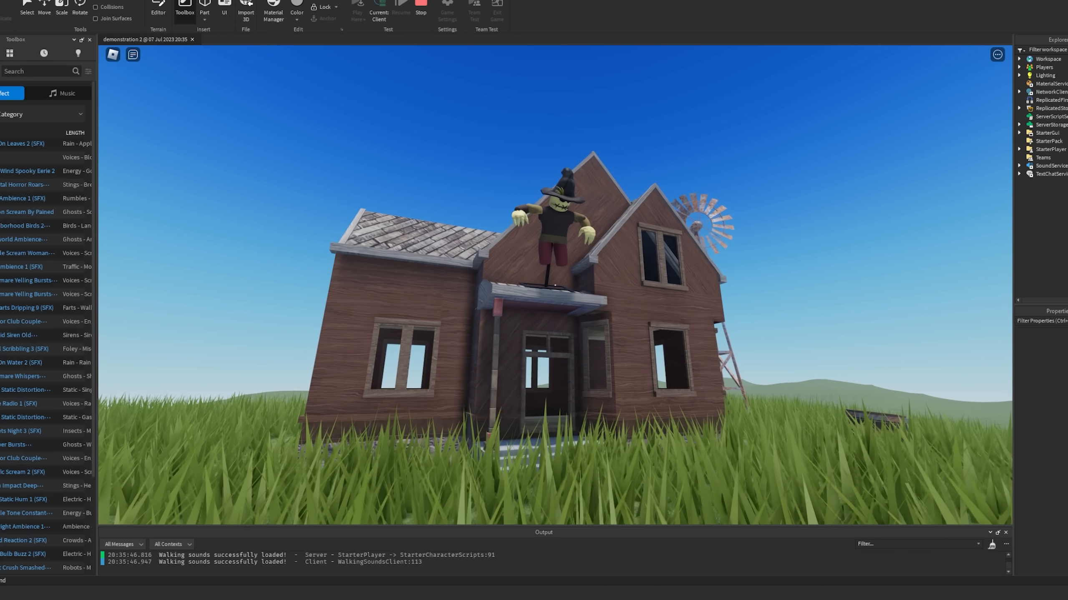
{"action": "type", "text": "jumpscare"}
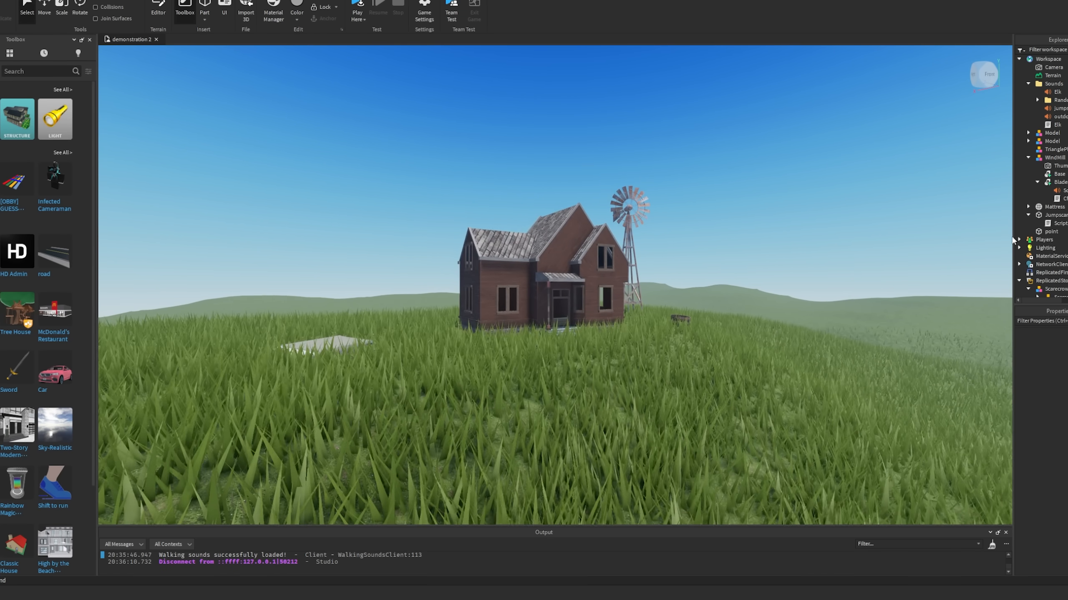
Set Lighting to nighttime and adjust the ColorCorrection effect for a dark starry sky
{"action": "left_click", "coordinate": [1045, 248]}
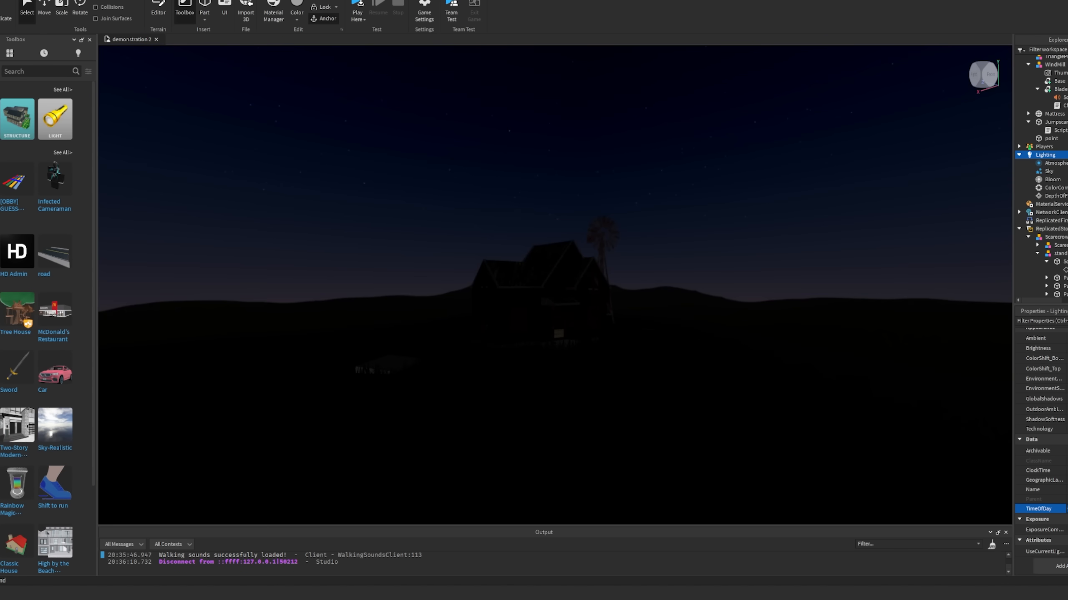
{"action": "left_click", "coordinate": [1052, 187]}
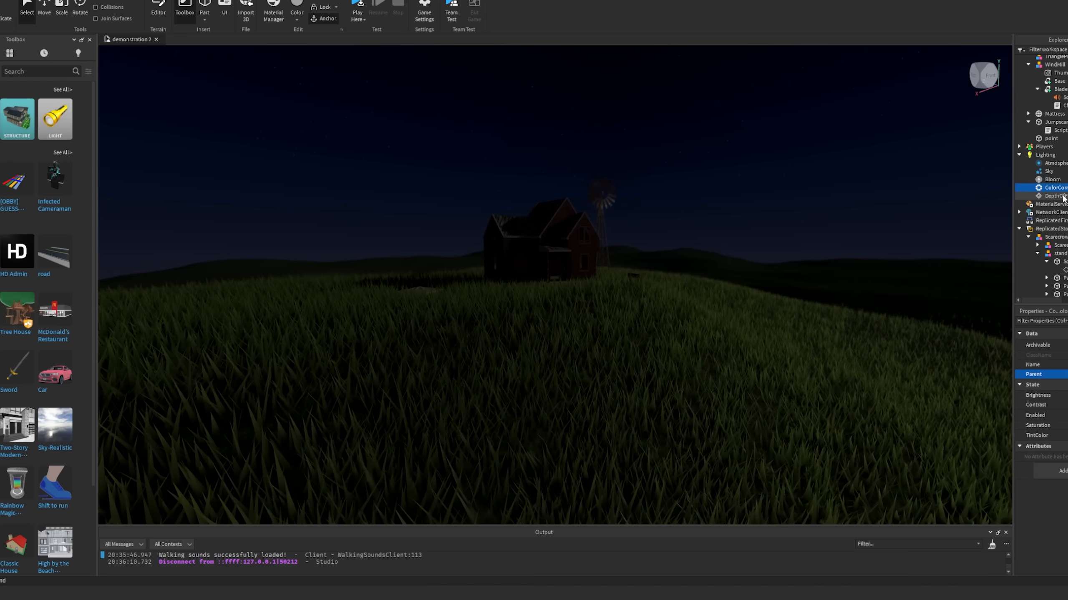
{"action": "left_click", "coordinate": [1045, 155]}
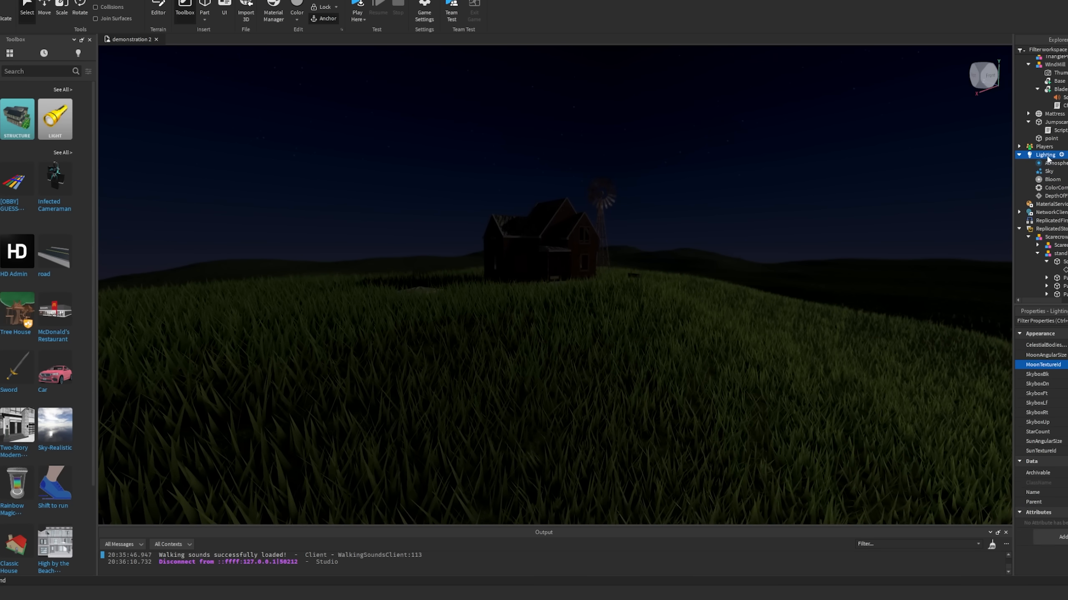
{"action": "left_click", "coordinate": [1044, 155]}
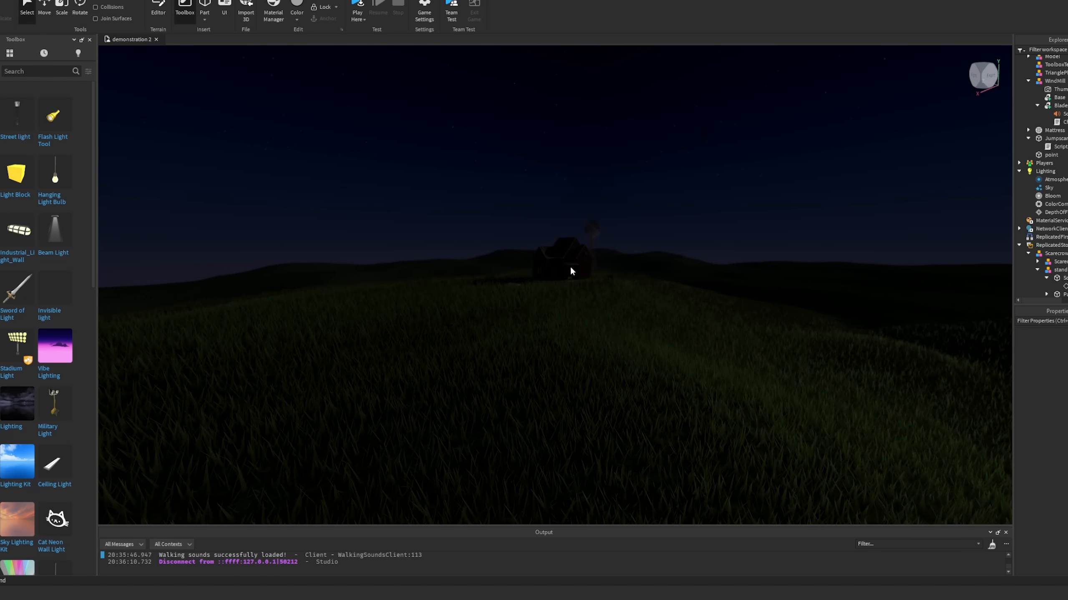
Leave the night scene and bring up the RUST experience page on roblox.com
{"action": "left_click", "coordinate": [1052, 273]}
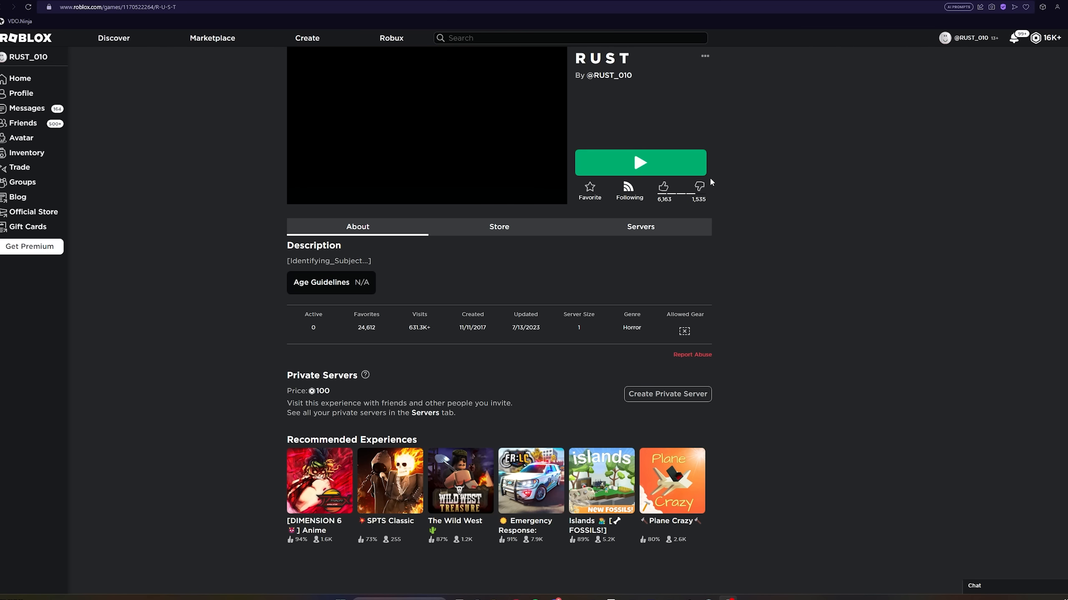
Use the RUST page's ••• menu to Edit in Studio and open the place
{"action": "left_click", "coordinate": [681, 74]}
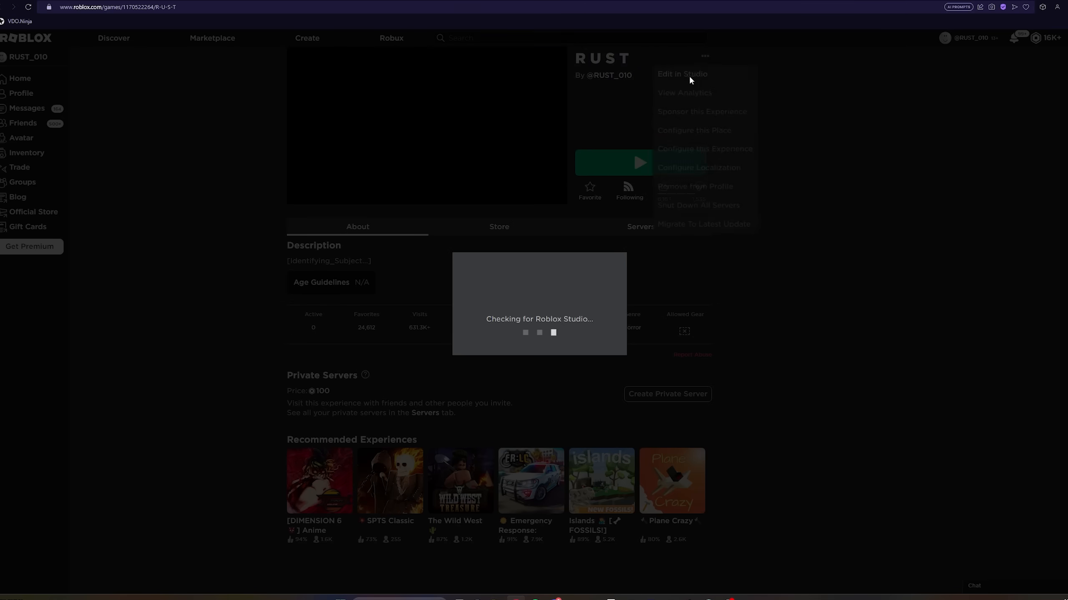
{"action": "left_click", "coordinate": [681, 73]}
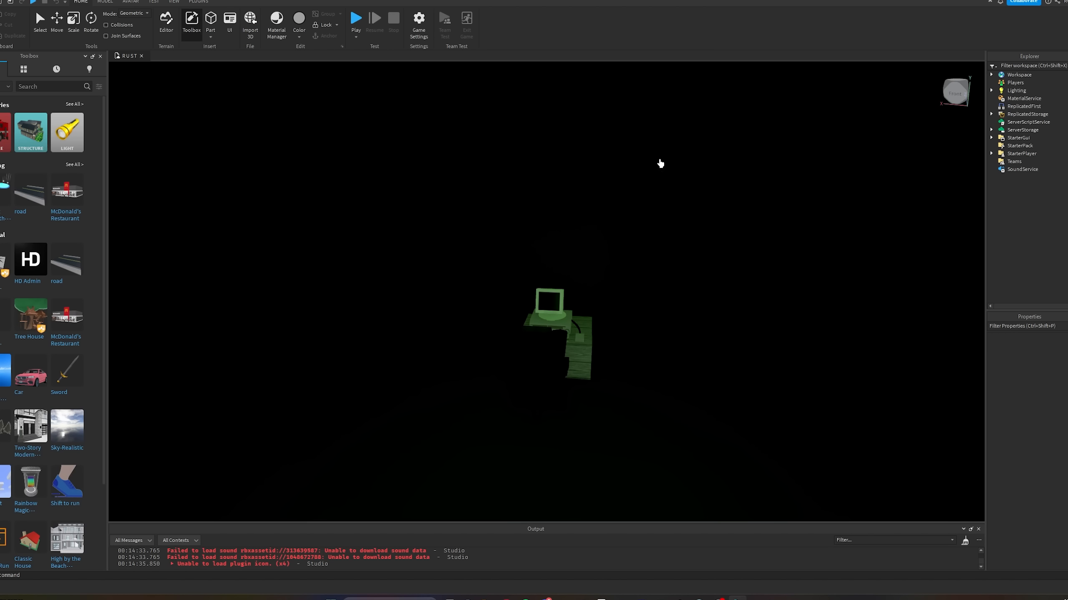
{"action": "mouse_move", "coordinate": [740, 165]}
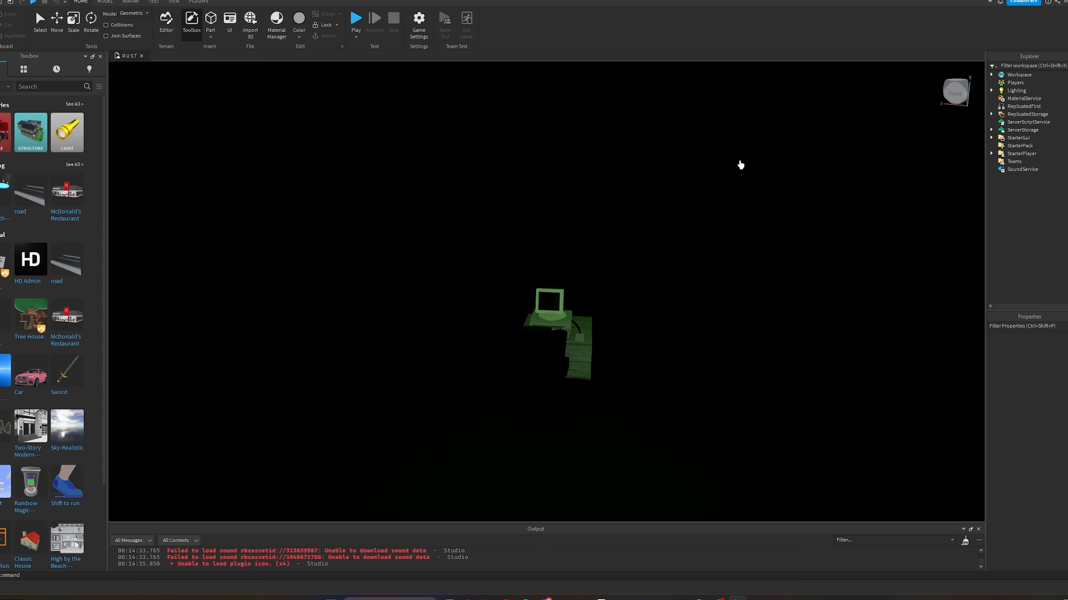
Open the Identifying LocalScript and highlight the line checking specific player names
{"action": "left_click", "coordinate": [991, 153]}
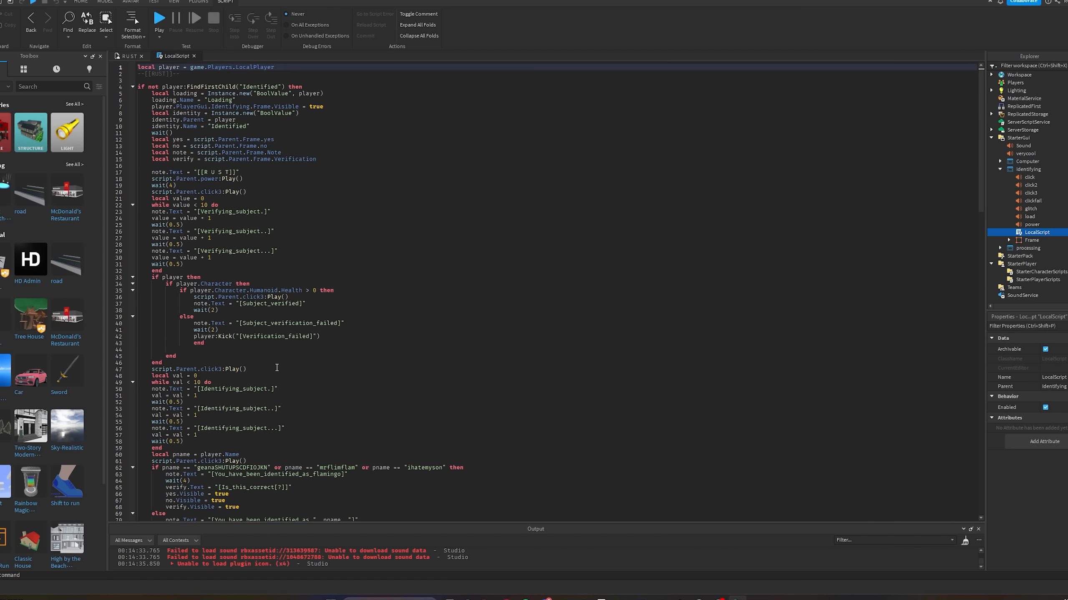
{"action": "scroll", "scroll_direction": "down", "scroll_amount": 3}
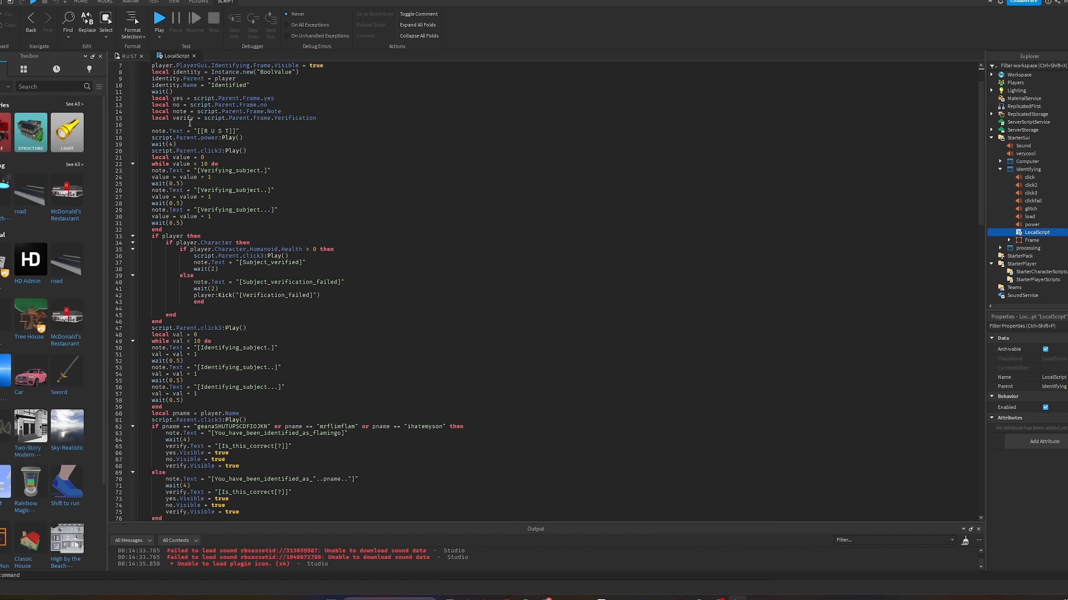
{"action": "scroll", "scroll_direction": "down", "scroll_amount": 3}
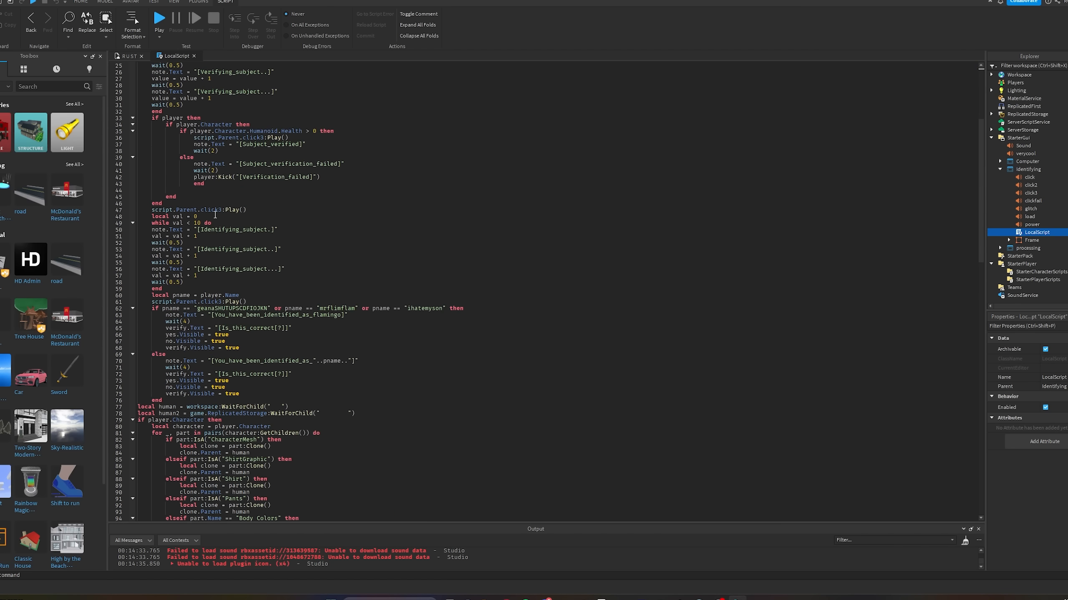
{"action": "scroll", "scroll_direction": "down", "scroll_amount": 3}
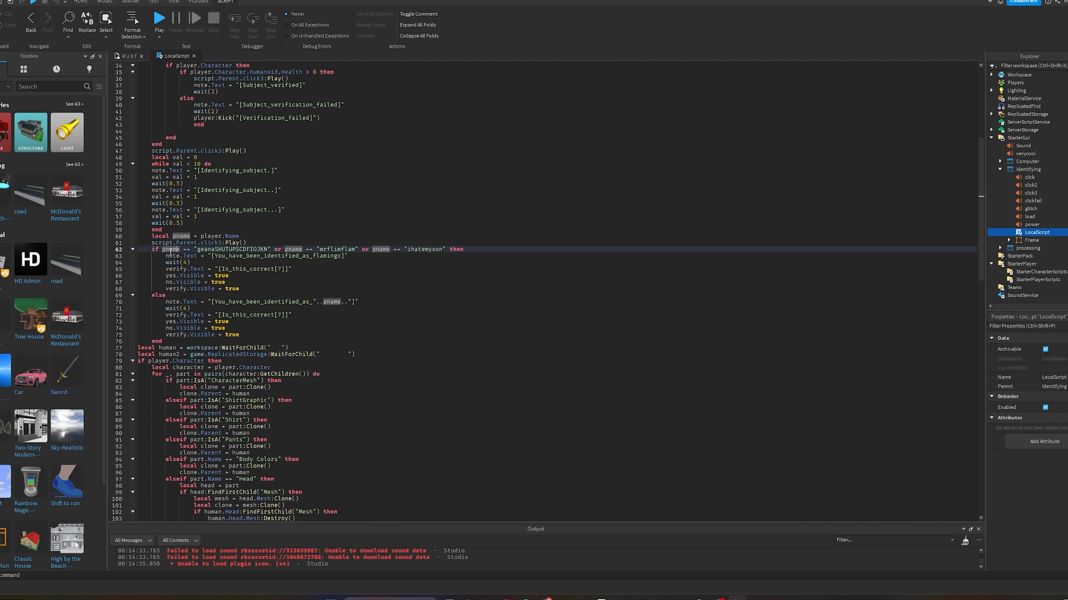
{"action": "left_click_drag", "start_coordinate": [167, 249], "coordinate": [465, 250]}
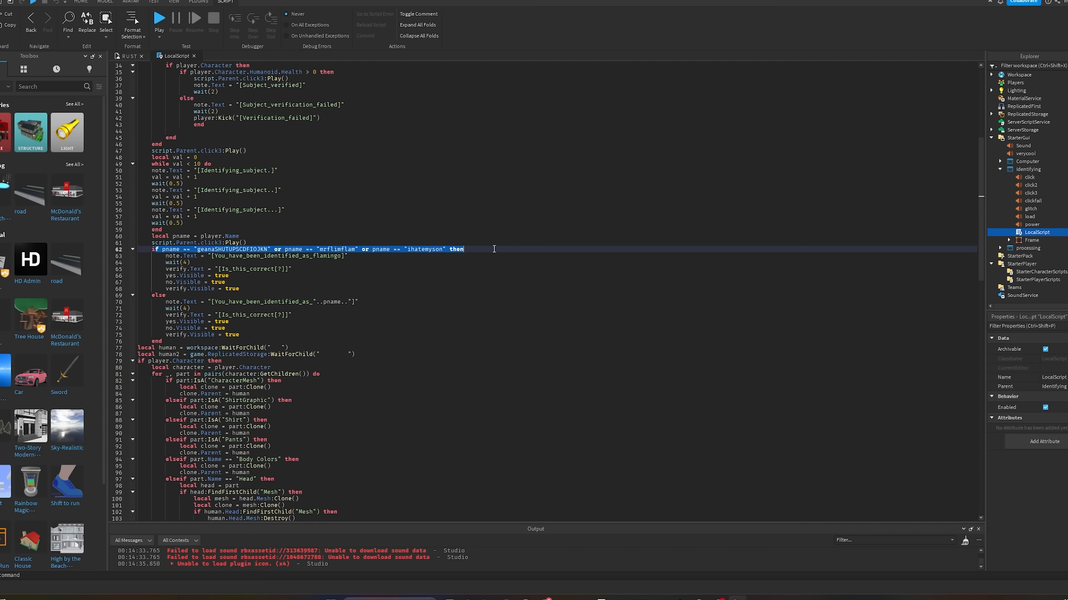
From the happy game page's options menu, choose Edit in Studio and confirm launching it
{"action": "left_click", "coordinate": [477, 249]}
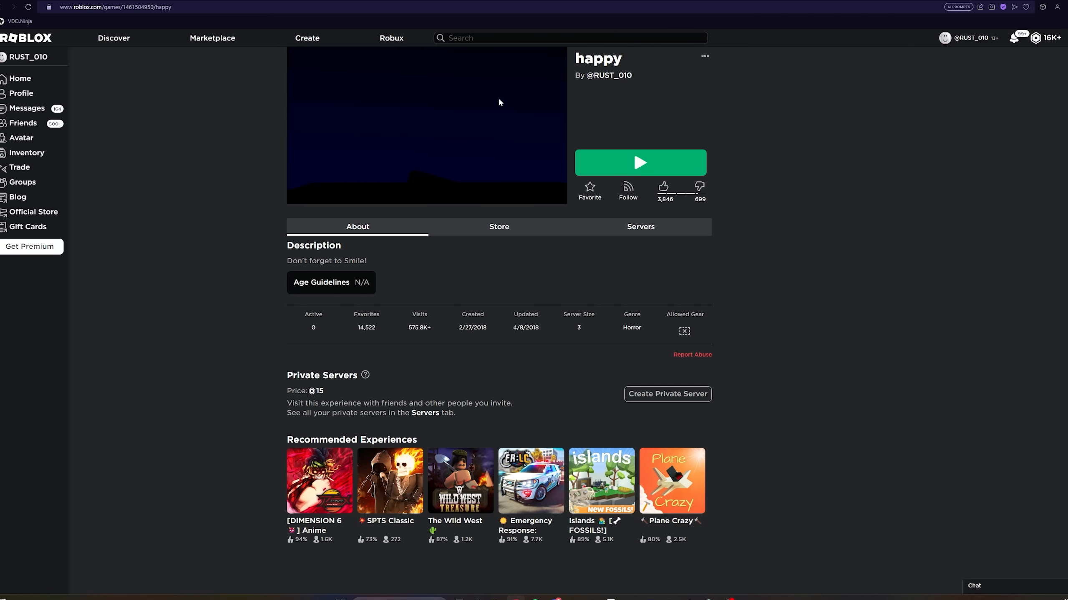
{"action": "left_click", "coordinate": [705, 56]}
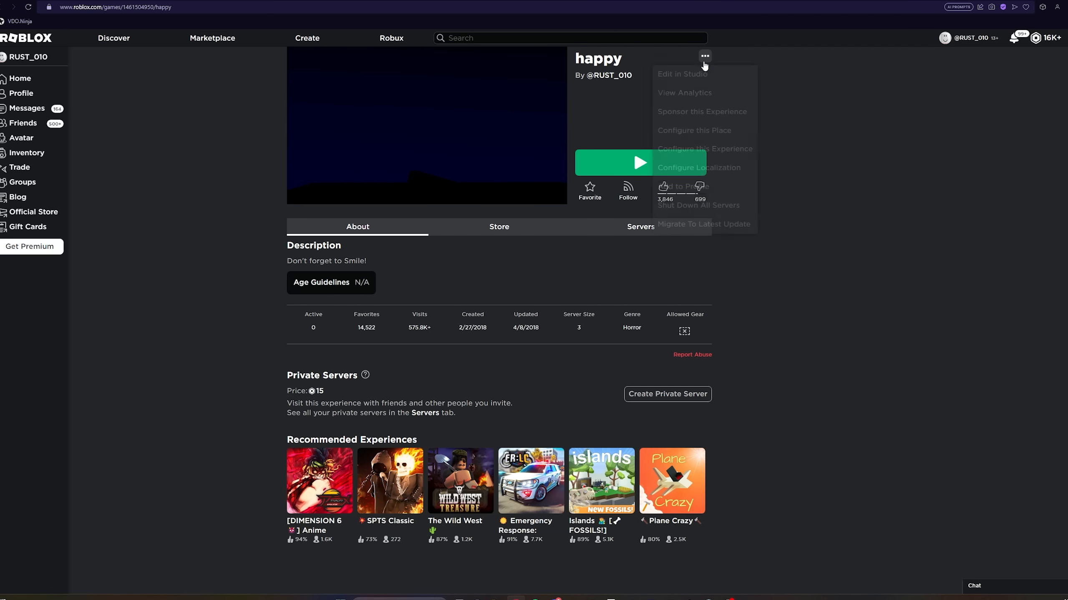
{"action": "left_click", "coordinate": [680, 73]}
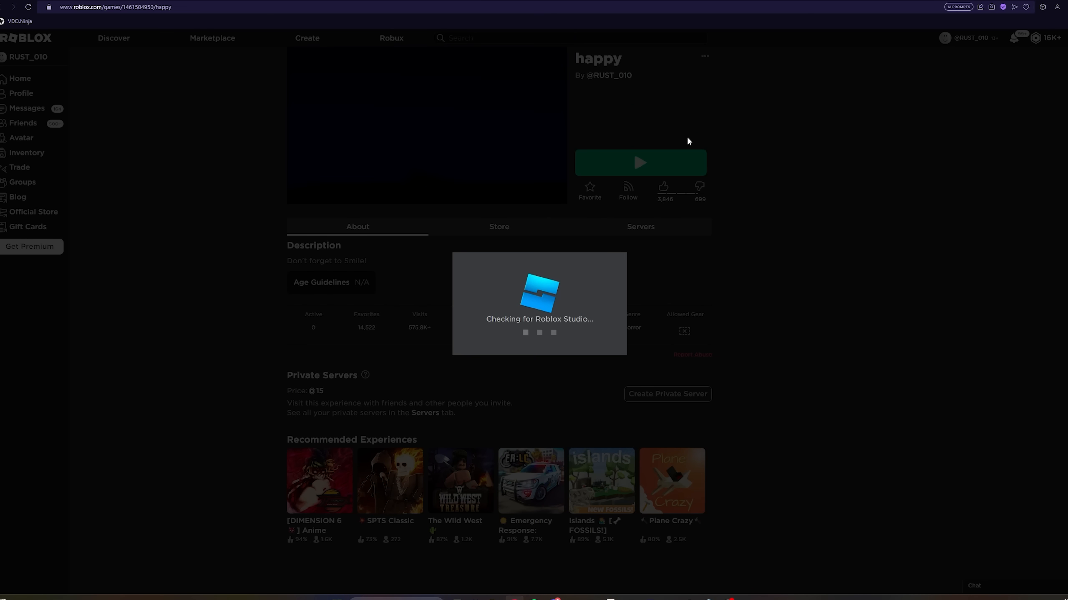
{"action": "left_click", "coordinate": [640, 162]}
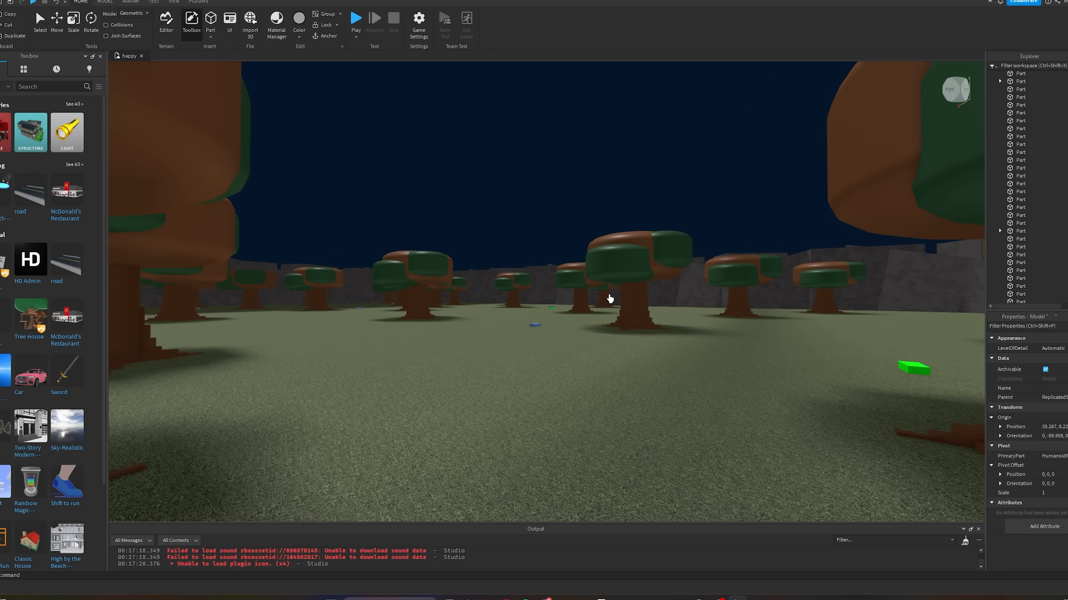
{"action": "left_click", "coordinate": [1023, 299]}
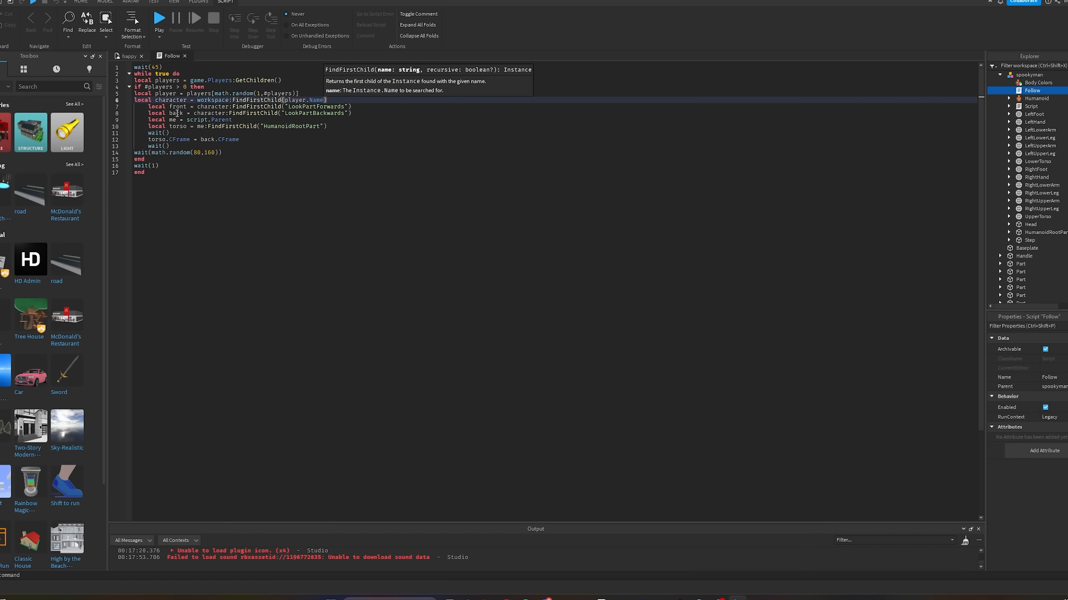
{"action": "mouse_move", "coordinate": [125, 135]}
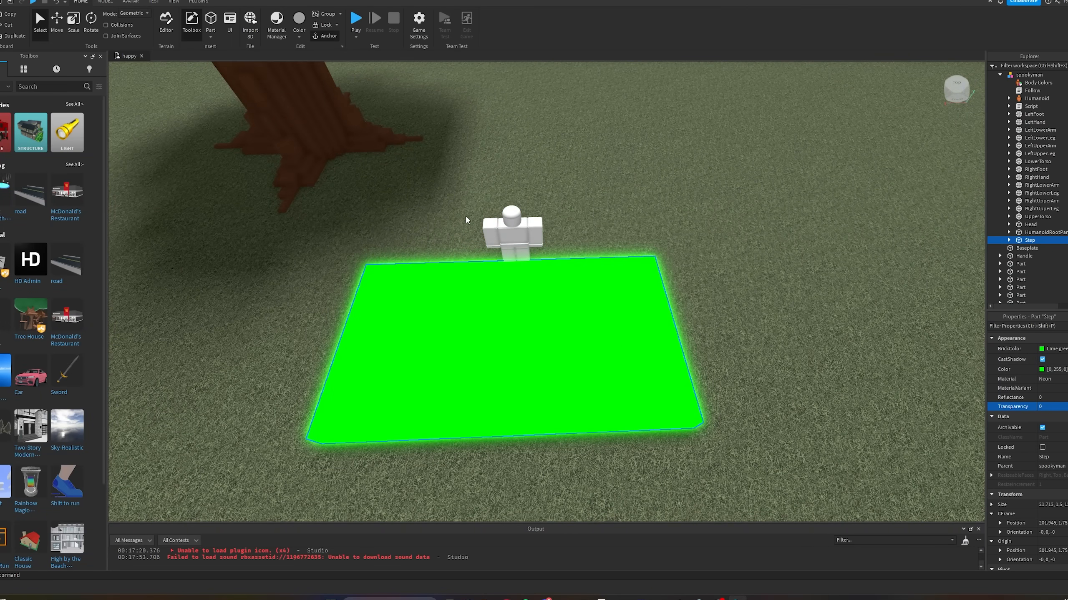
Start a play test of the happy place from the Home ribbon
{"action": "left_click", "coordinate": [356, 22]}
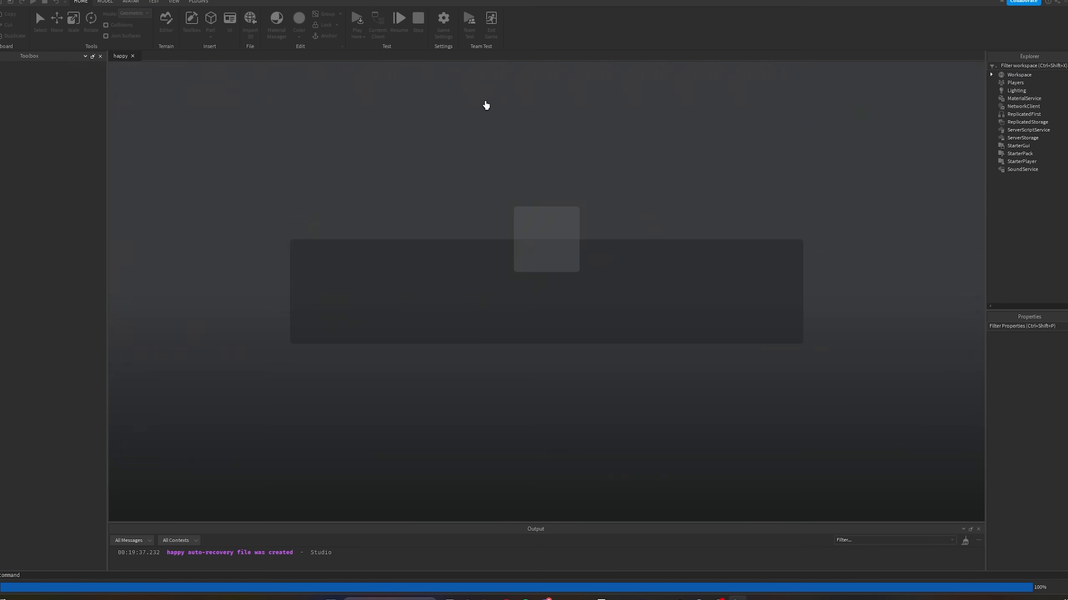
In the running test, launch the program icon on the in-game retro desktop
{"action": "left_click", "coordinate": [398, 18]}
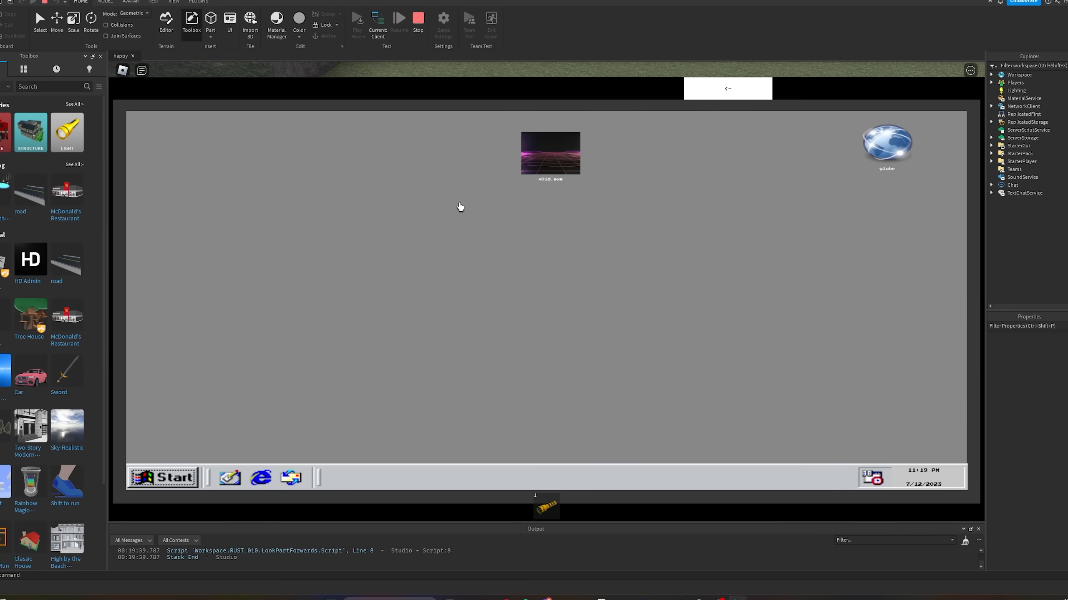
{"action": "double_click", "coordinate": [550, 153]}
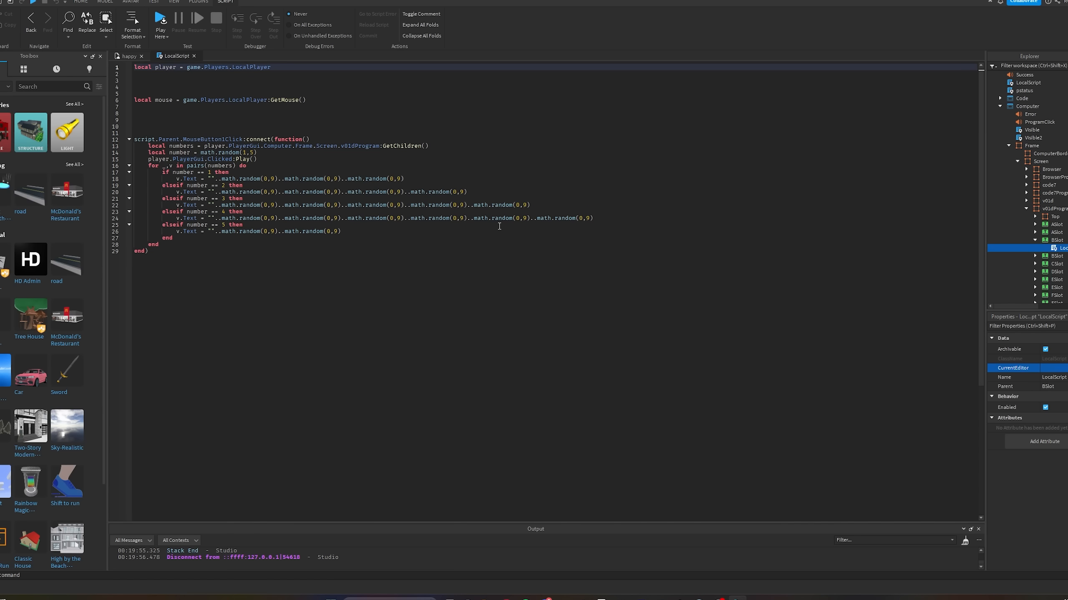
{"action": "mouse_move", "coordinate": [146, 169]}
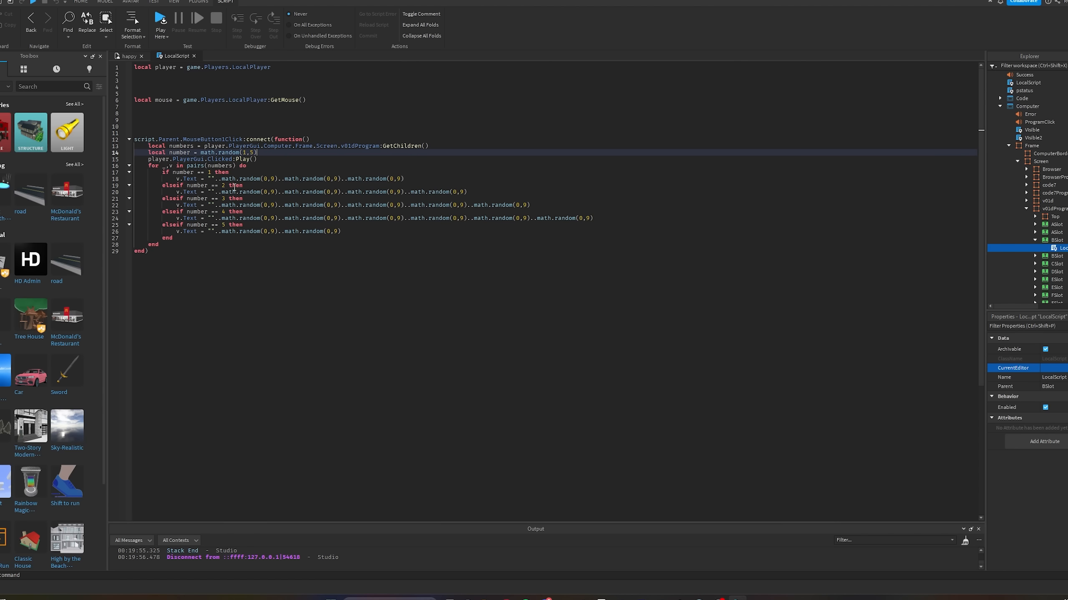
Highlight the math.random range that fills the slot text in the BSlot LocalScript
{"action": "left_click_drag", "start_coordinate": [177, 178], "coordinate": [402, 224]}
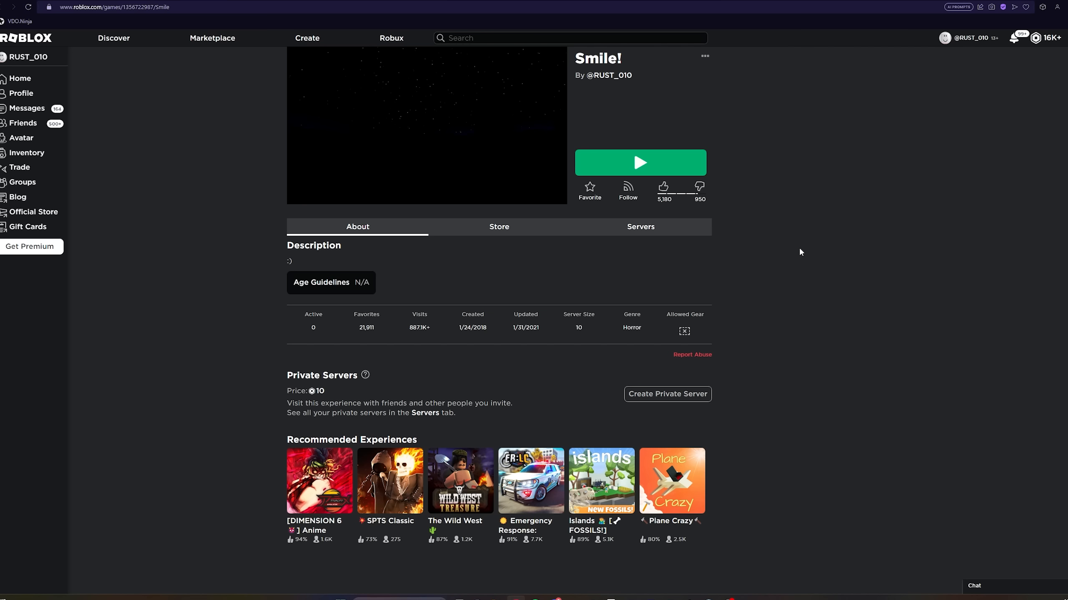
{"action": "mouse_move", "coordinate": [714, 55]}
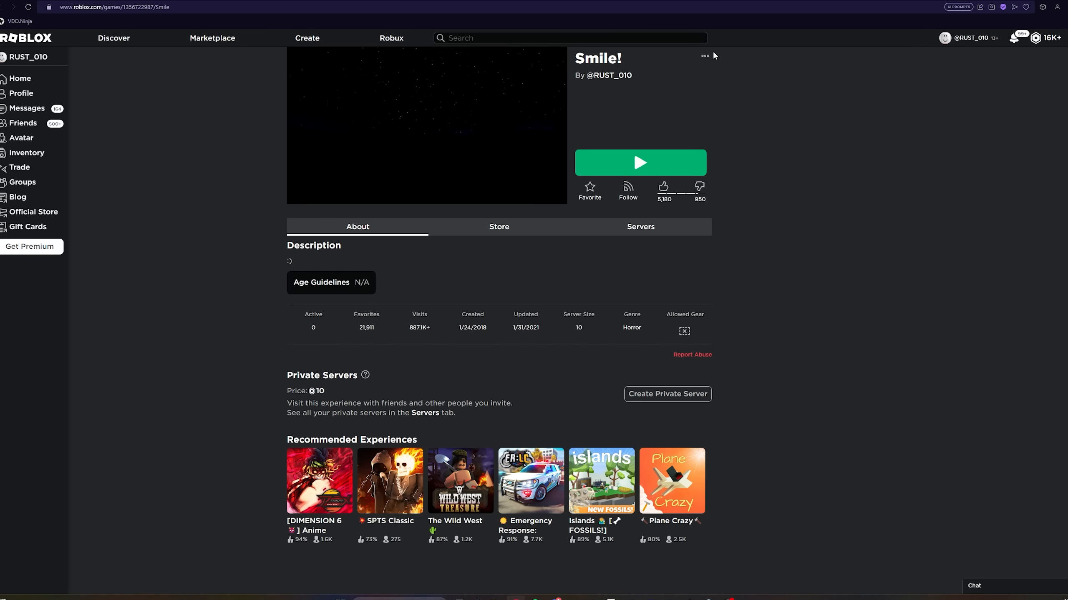
Choose Edit in Studio from the Smile! experience's extra options
{"action": "left_click", "coordinate": [640, 162]}
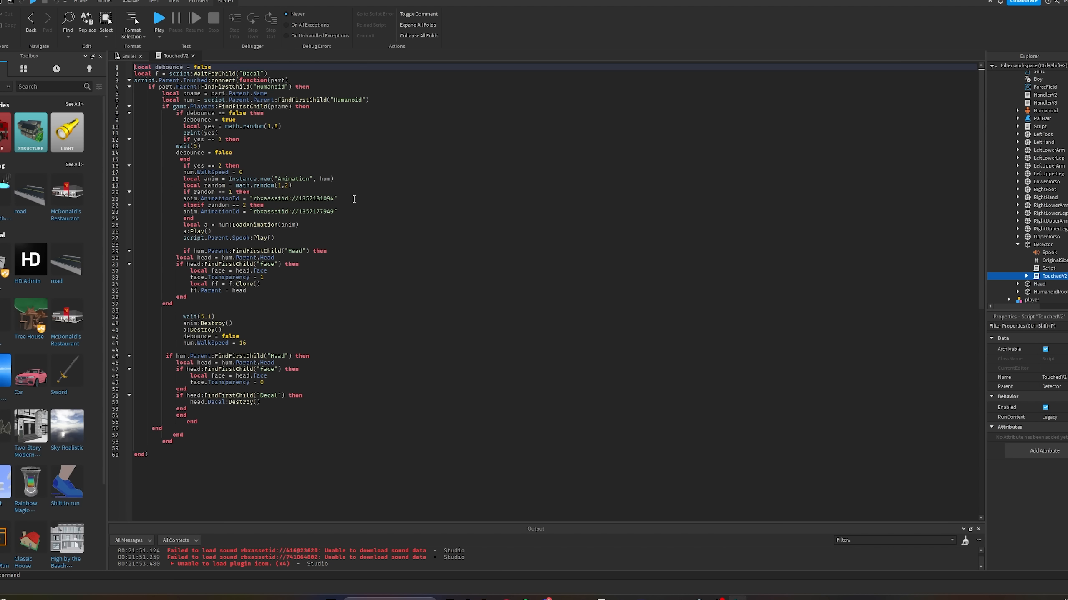
View the Detector's TouchedV2 script and play-test the Smile! place
{"action": "left_click", "coordinate": [160, 18]}
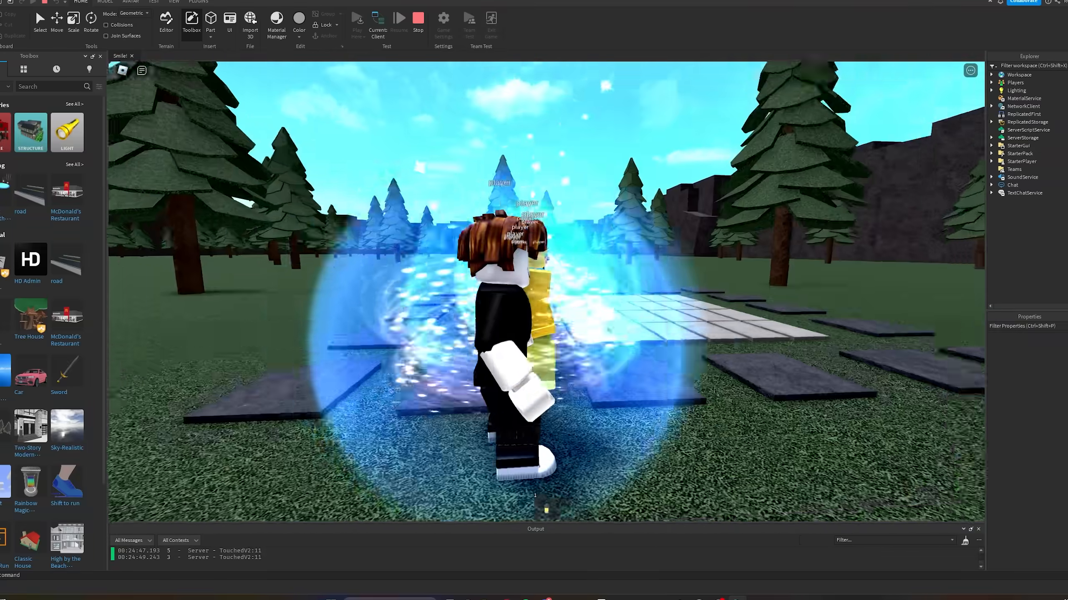
Move to the forest river-bridge place and switch the Toolbox category to Audio assets
{"action": "left_click", "coordinate": [417, 20]}
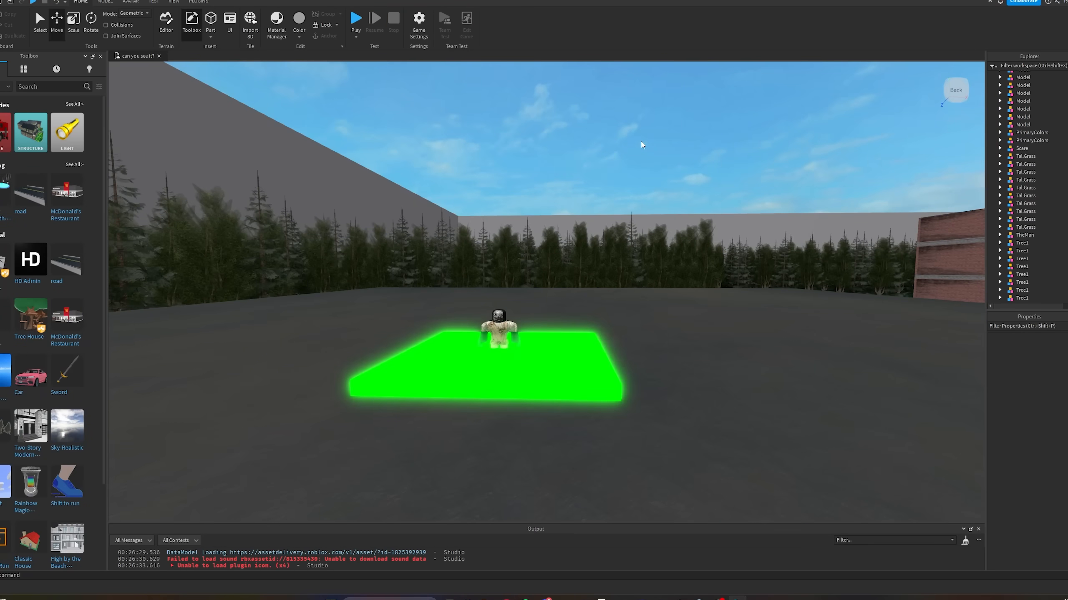
{"action": "mouse_move", "coordinate": [213, 85]}
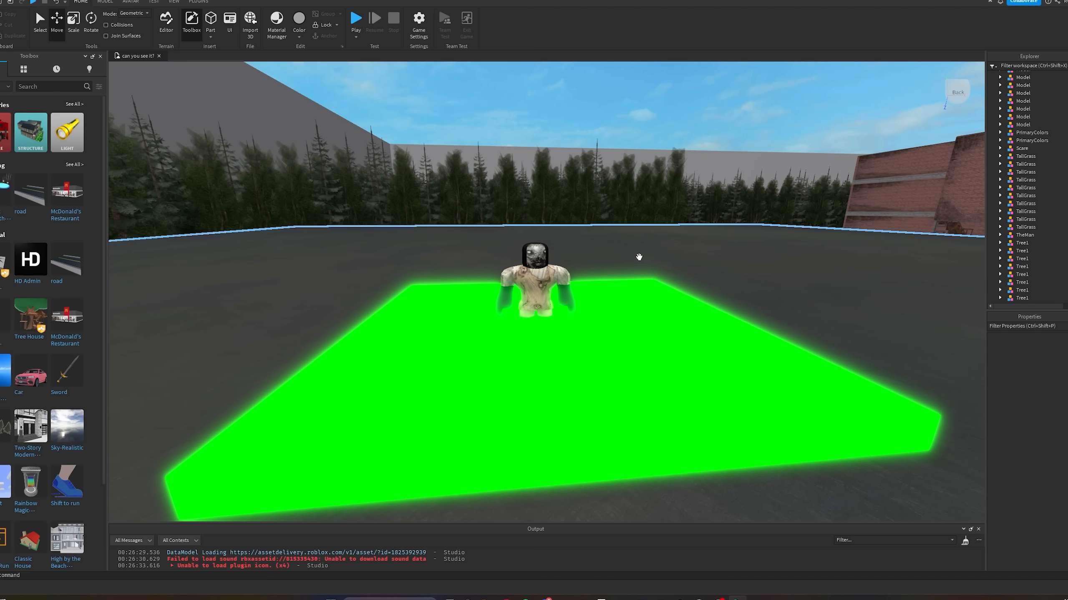
{"action": "left_click", "coordinate": [355, 17]}
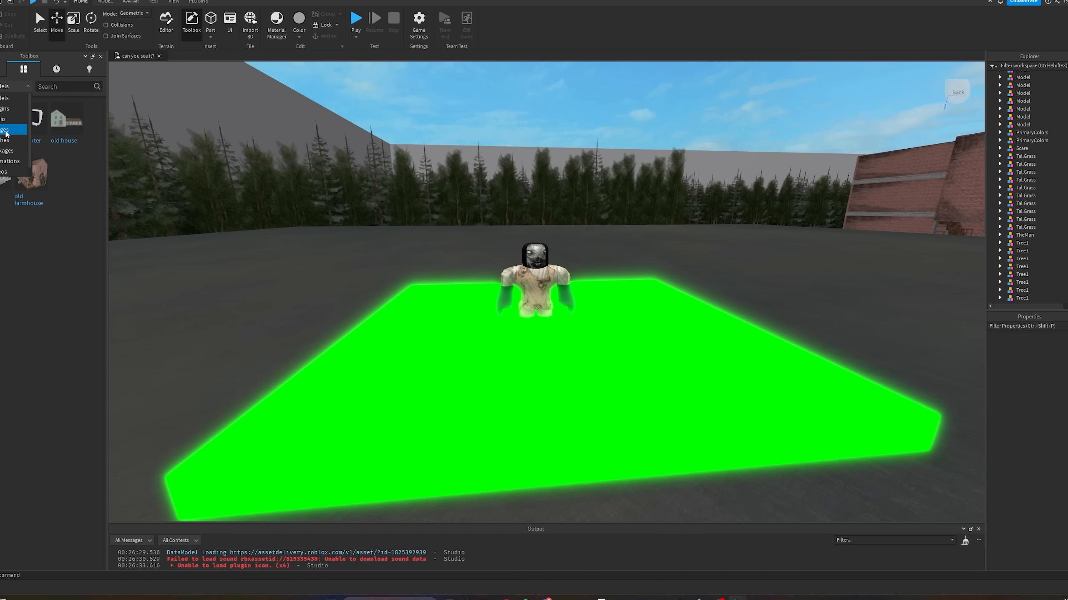
{"action": "left_click", "coordinate": [8, 129]}
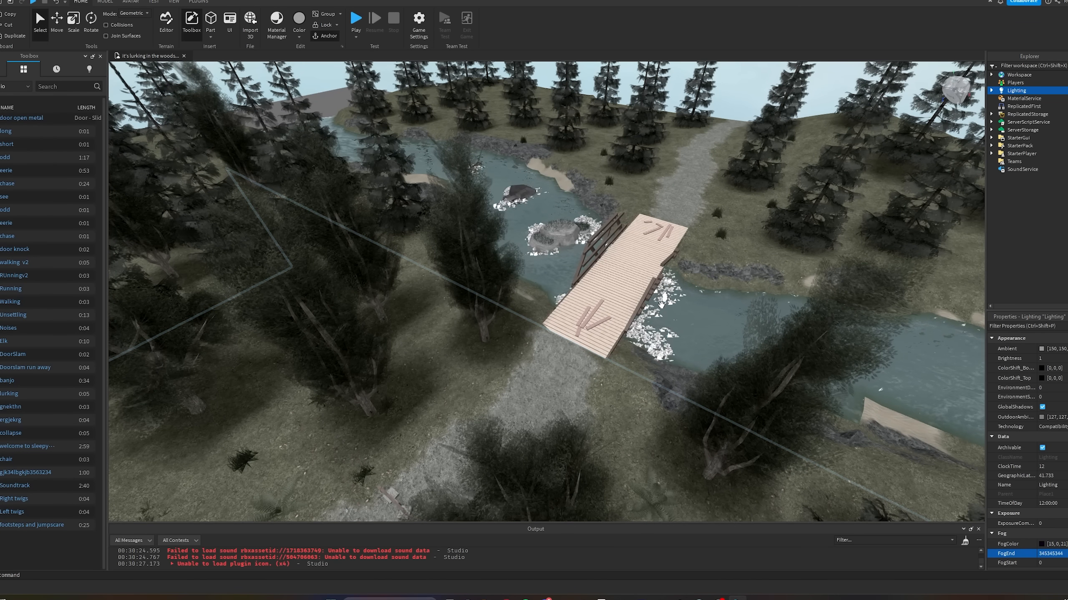
Zoom to the river bridge and select the TriggerBridge part to view its properties
{"action": "left_click", "coordinate": [610, 271]}
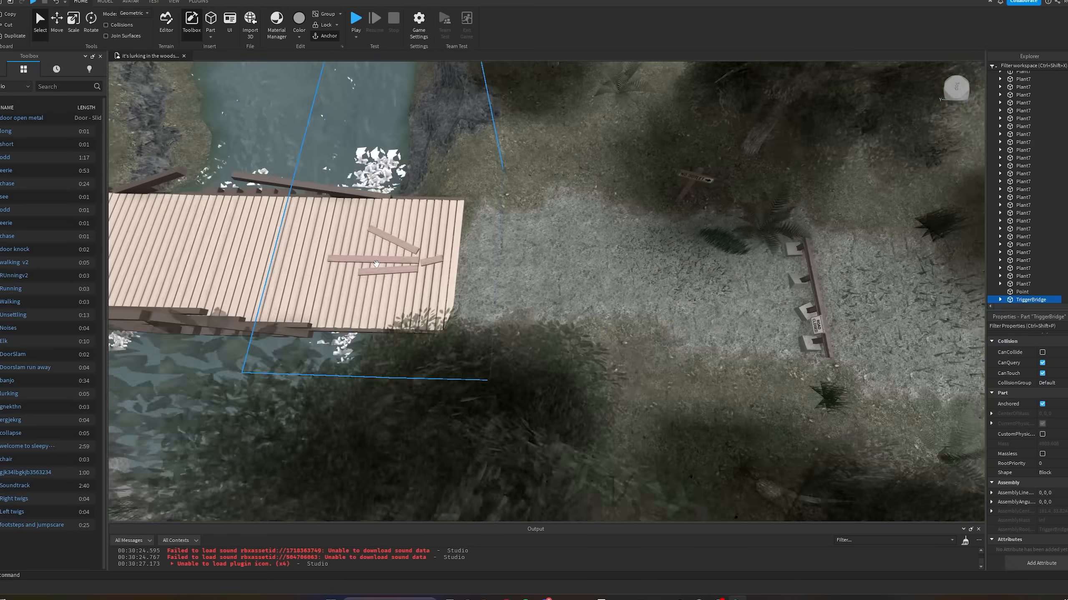
{"action": "left_click", "coordinate": [356, 19]}
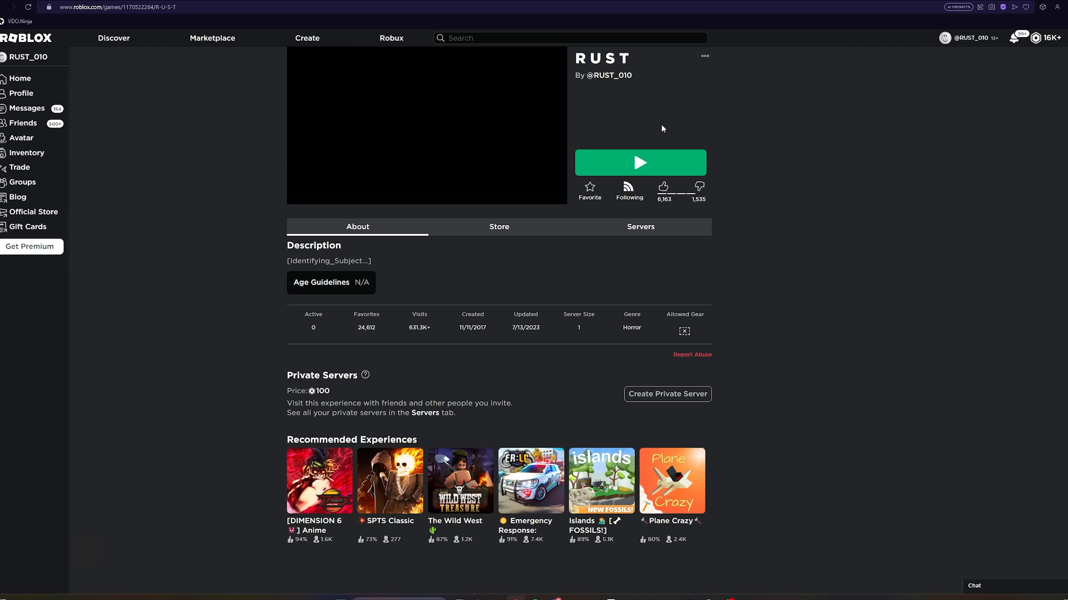
{"action": "mouse_move", "coordinate": [670, 110]}
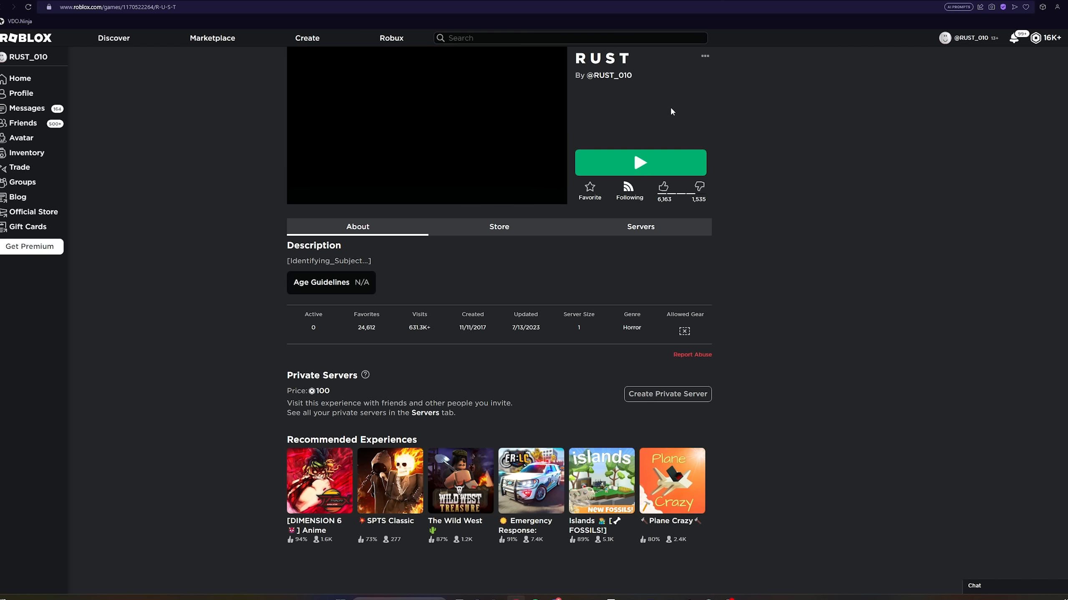
{"action": "mouse_move", "coordinate": [726, 60]}
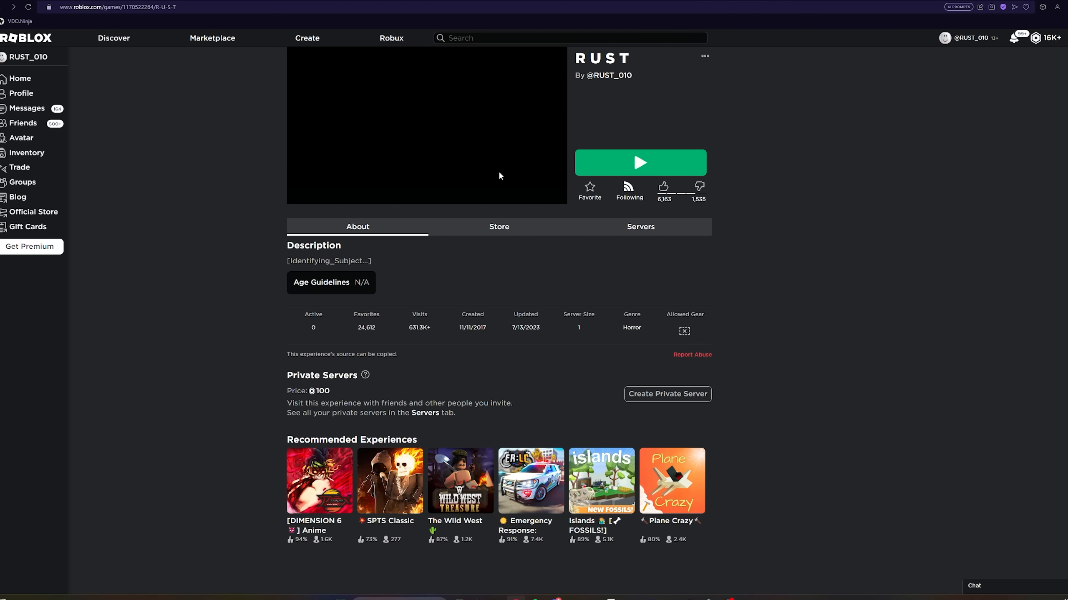
Go to AREA_0001's Permissions page with place copy downloading allowed
{"action": "left_click", "coordinate": [704, 56]}
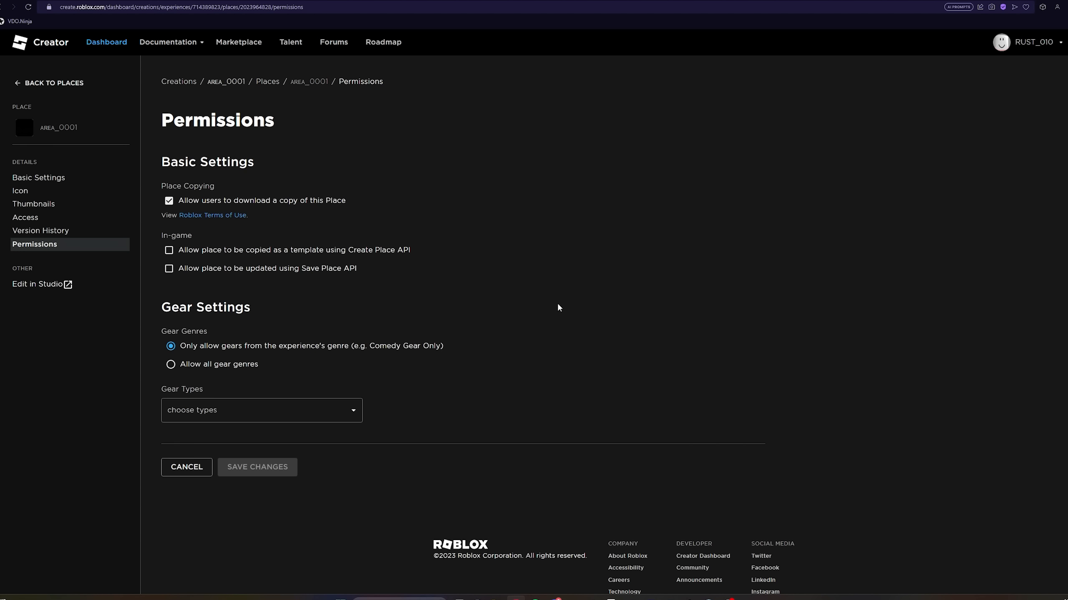
{"action": "mouse_move", "coordinate": [558, 296]}
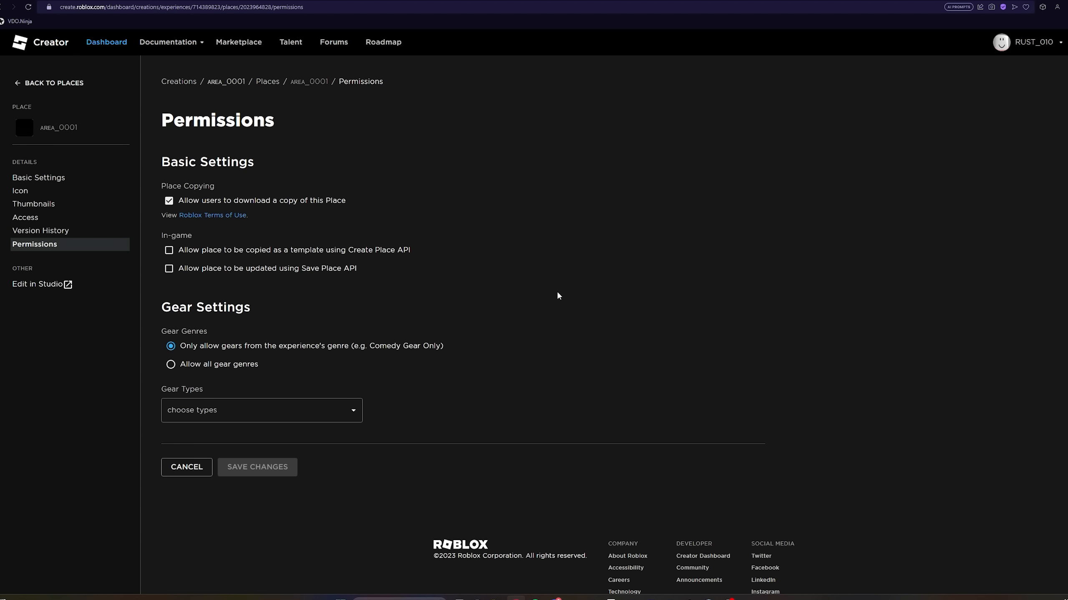